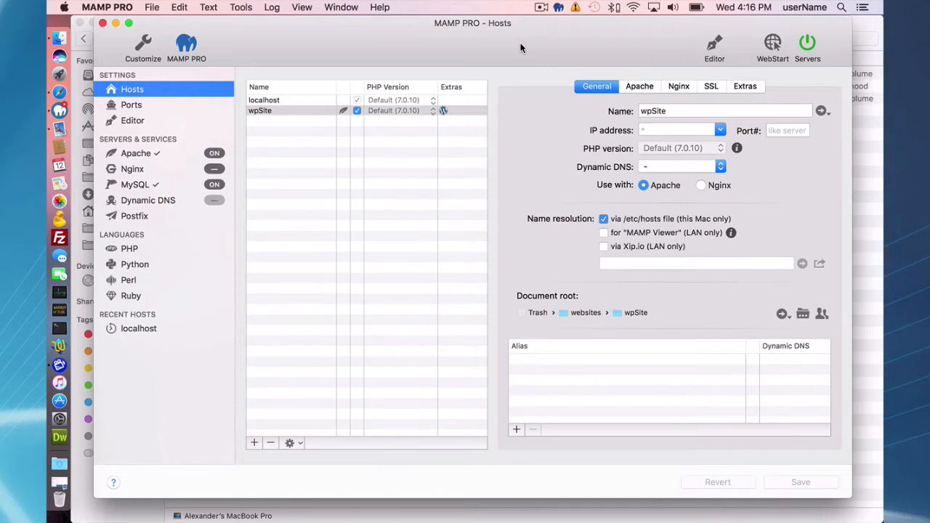
mouse_move(317, 55)
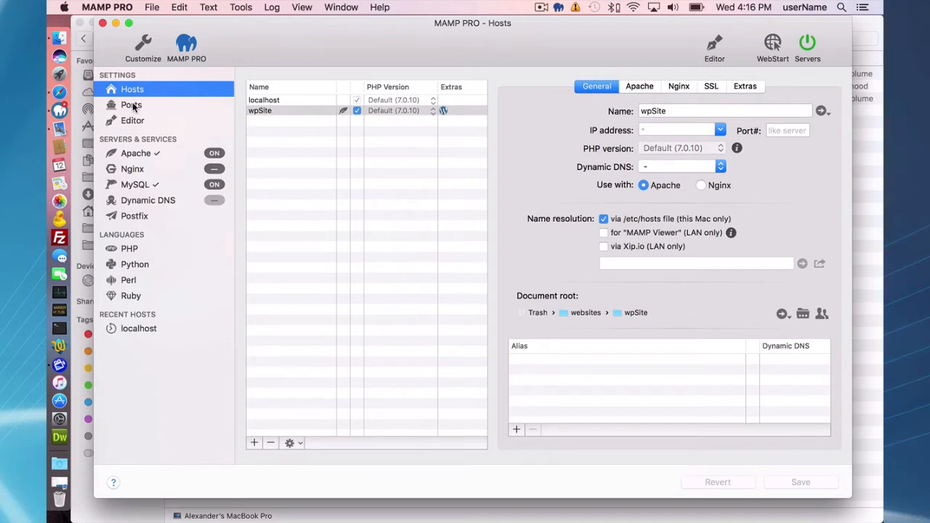
View the server Ports settings (Apache 80, MySQL 3306), then return to the wpSite host settings.
left_click(131, 105)
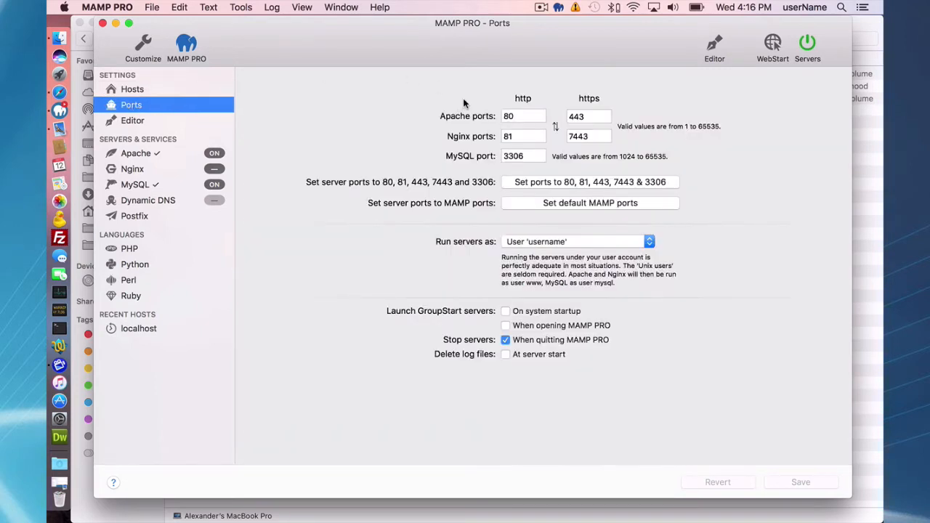
mouse_move(435, 110)
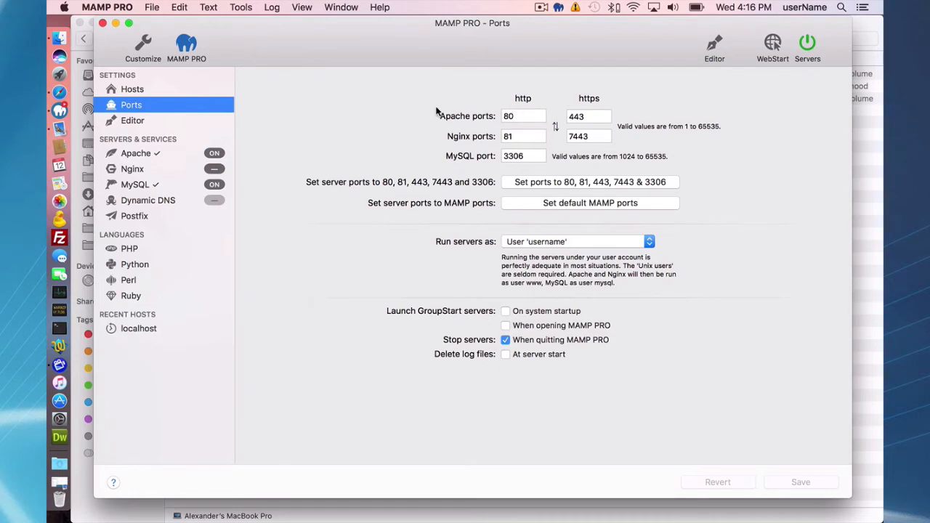
left_click(523, 116)
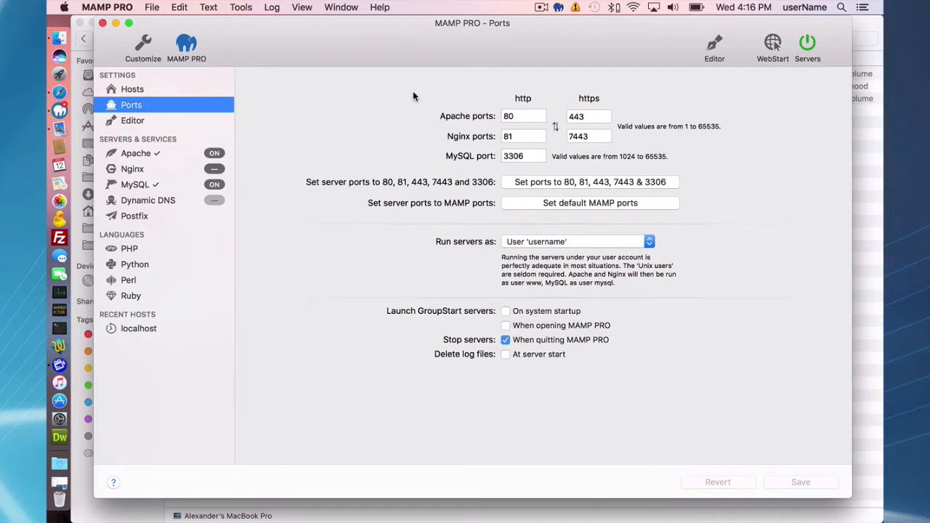
mouse_move(269, 93)
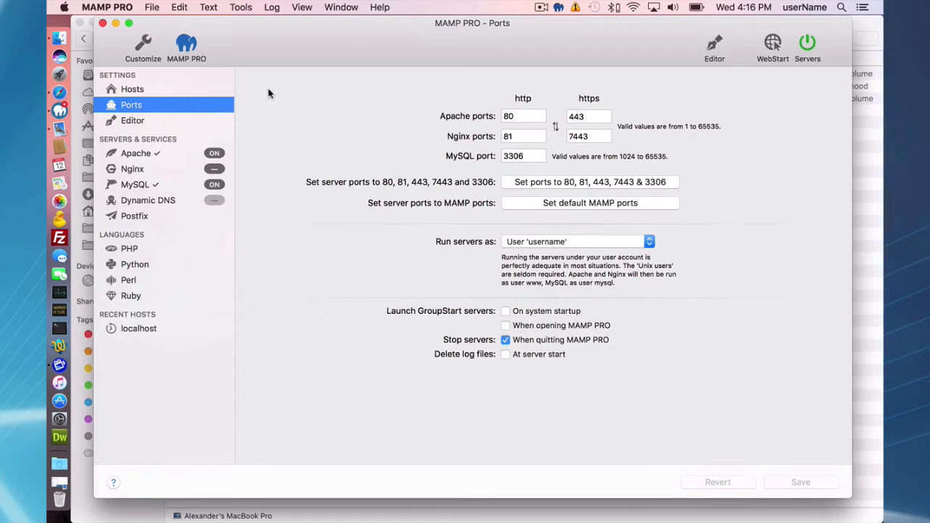
left_click(131, 89)
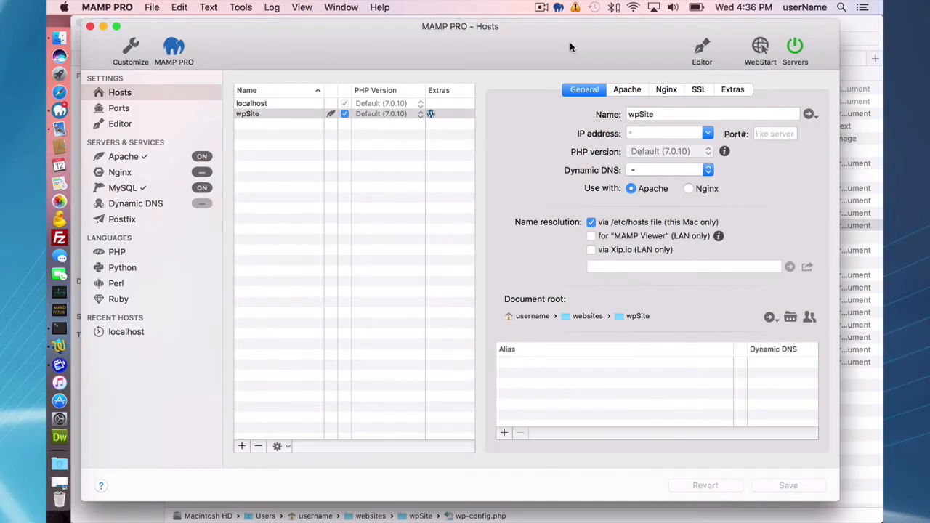
mouse_move(546, 304)
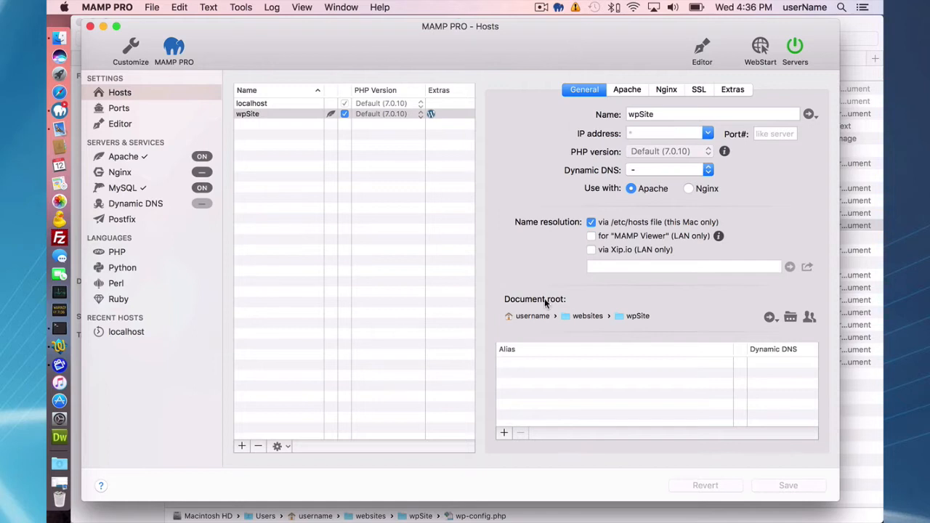
mouse_move(581, 324)
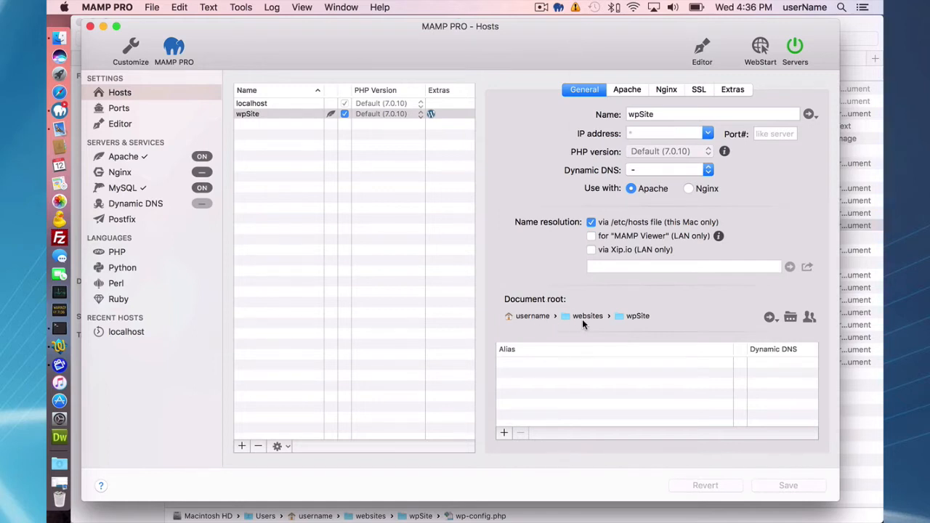
mouse_move(645, 325)
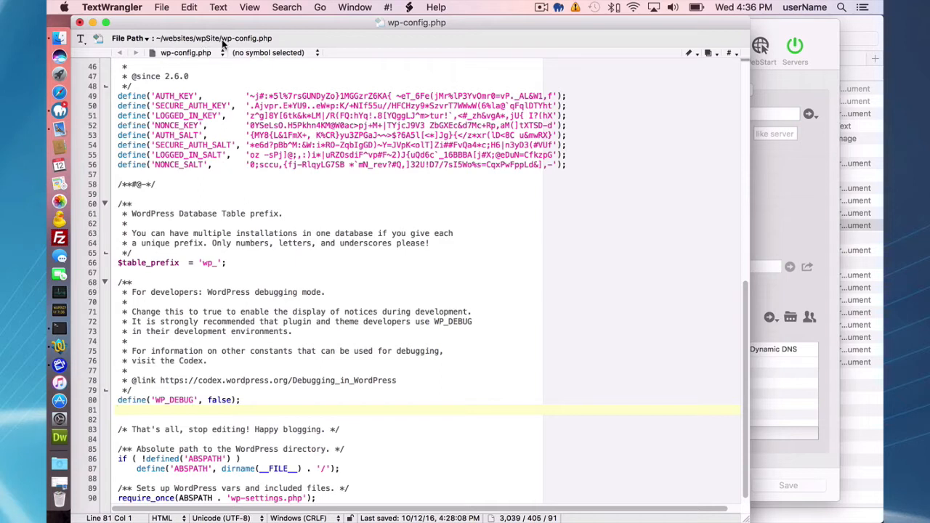
mouse_move(250, 45)
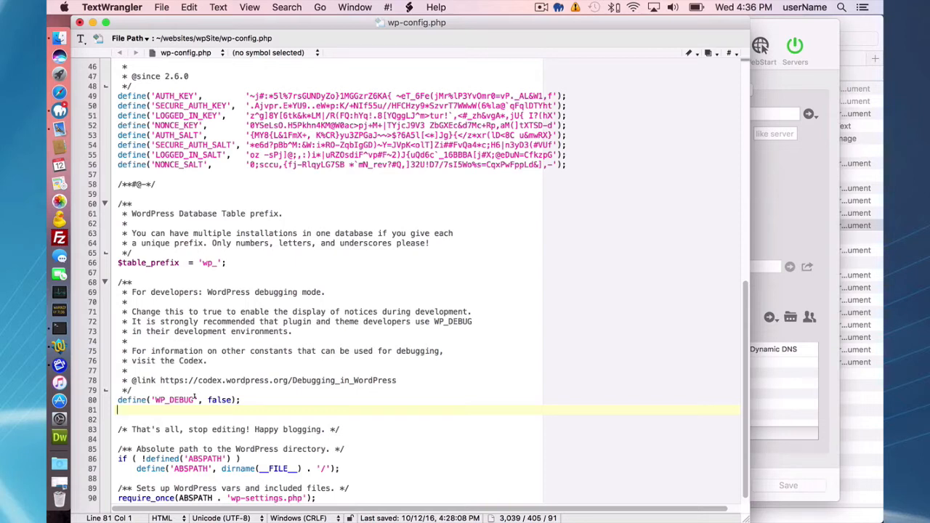
Add define( 'WP_ALLOW_MULTISITE', true ); above the stop-editing comment in wp-config.php.
type("define( 'WP_ALLOW_MULTISITE', true );")
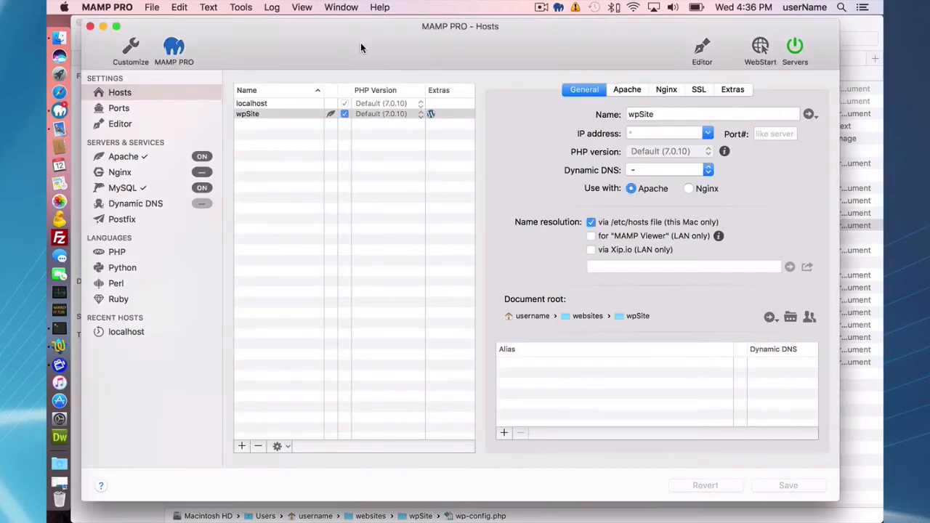
mouse_move(771, 78)
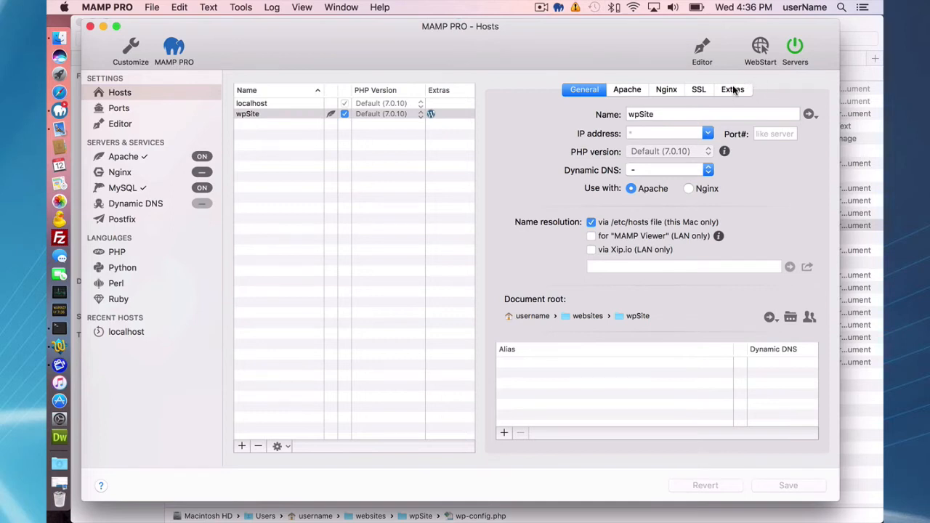
Log in to the local wpSite WordPress site as admin and reach the Dashboard.
left_click(732, 90)
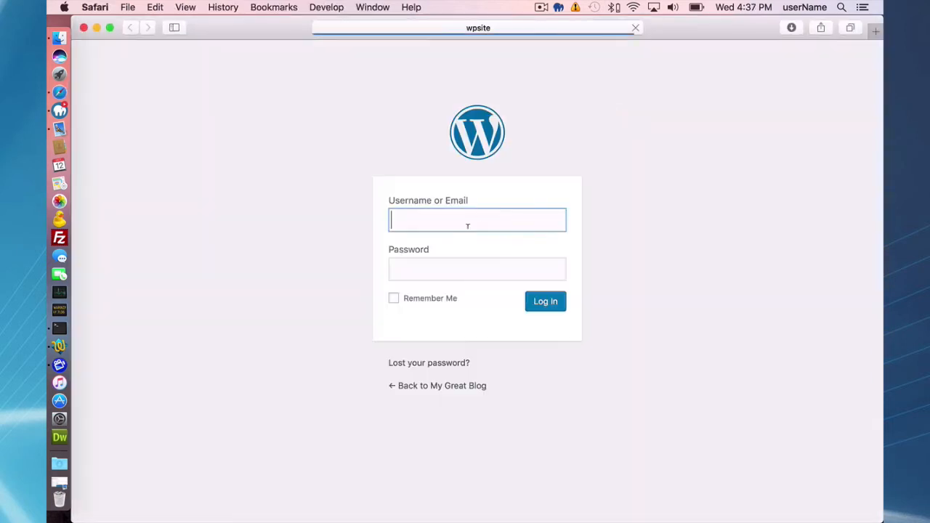
type("admin")
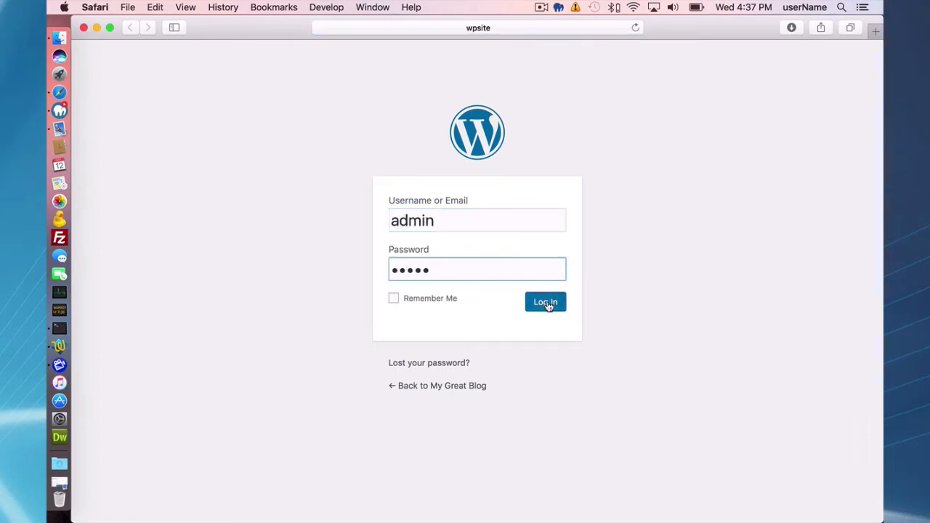
left_click(545, 300)
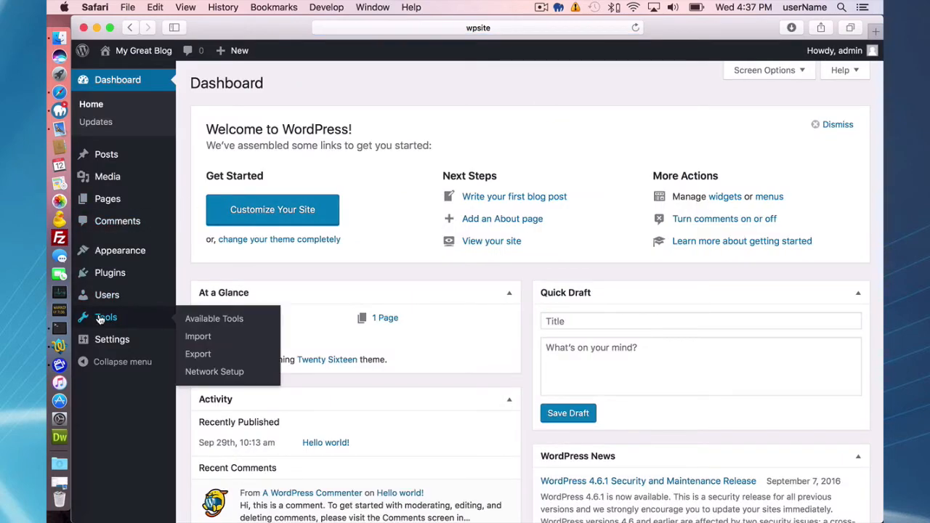
mouse_move(215, 371)
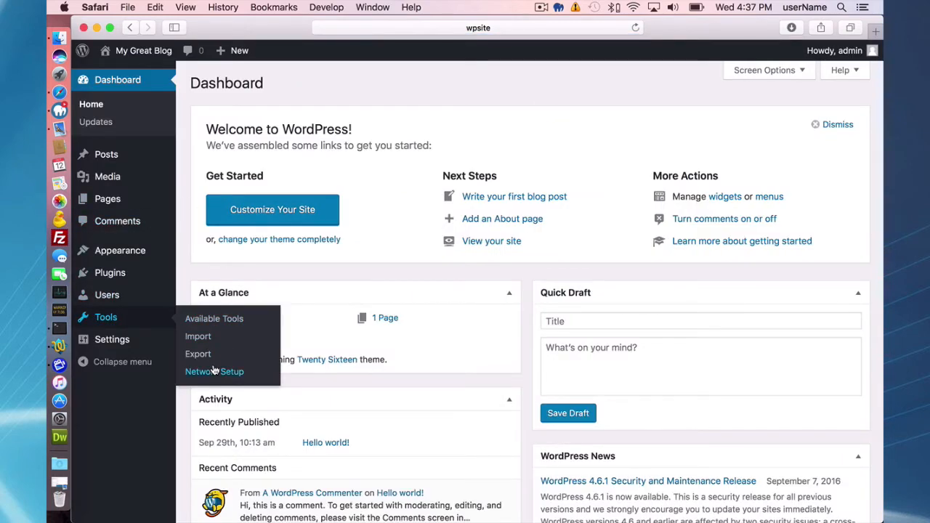
On Tools > Network Setup choose sub-directory addresses, keeping the title My Great Blog Sites.
left_click(215, 371)
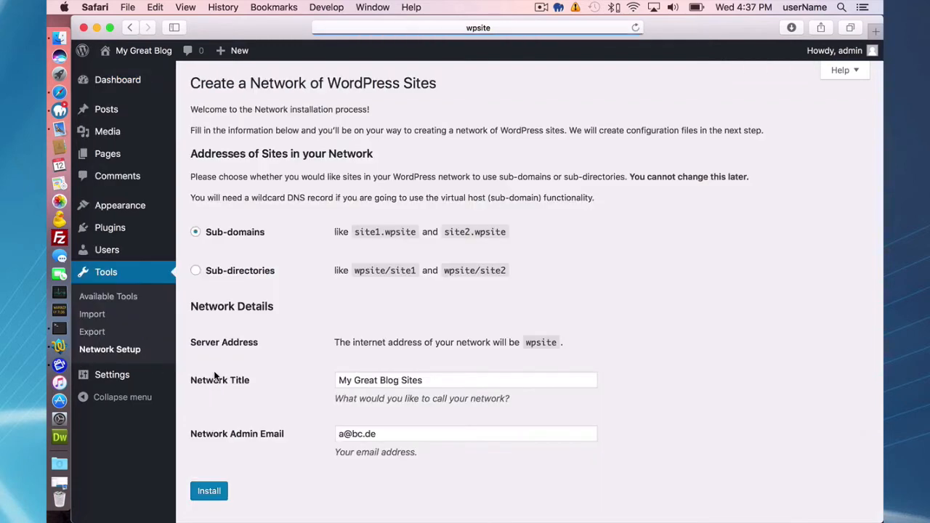
mouse_move(255, 293)
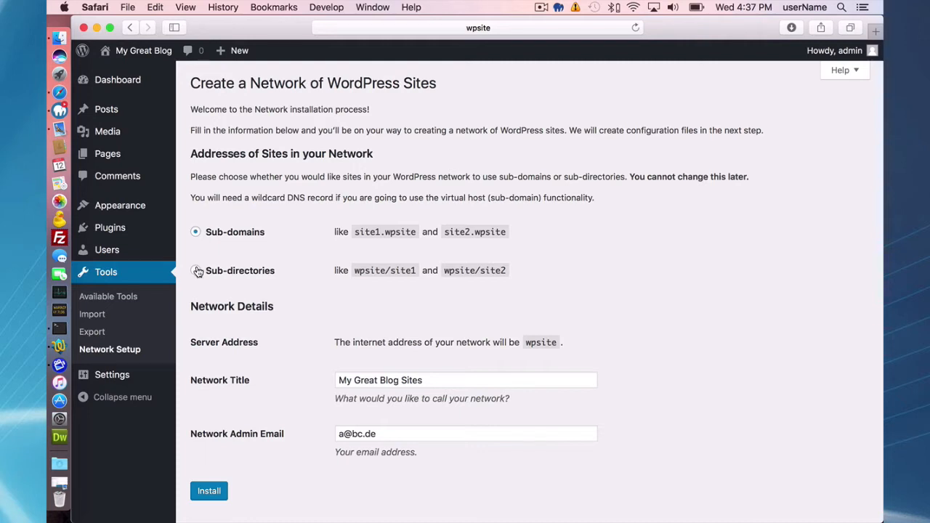
left_click(195, 270)
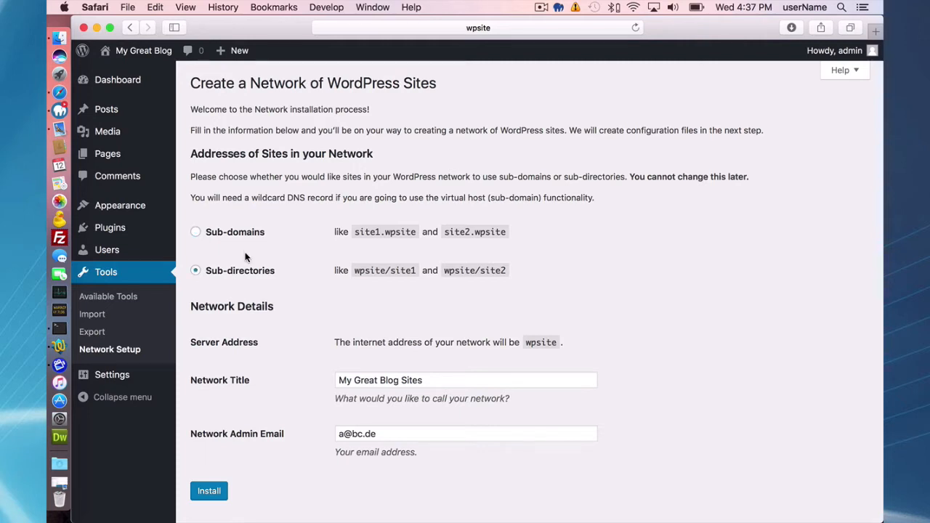
scroll("down", 3)
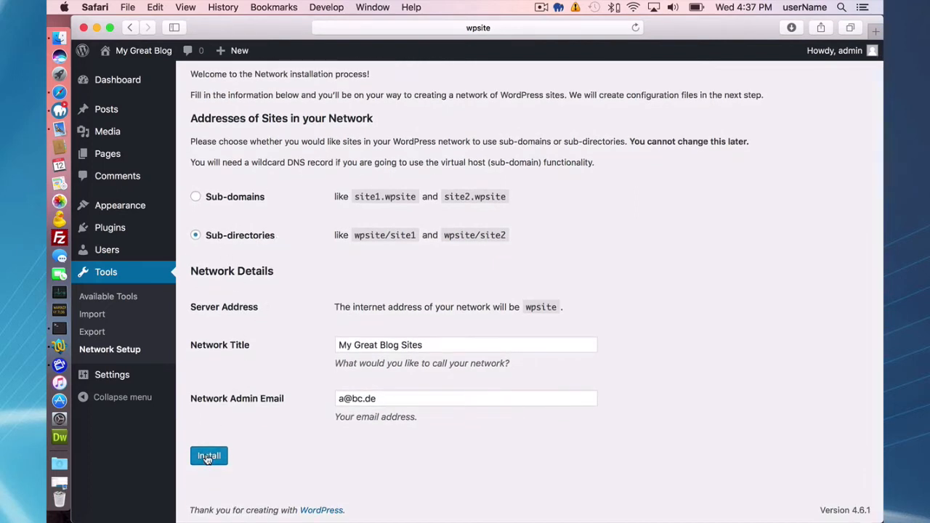
Install the WordPress network with the chosen settings, reaching the Enabling the Network page.
left_click(209, 456)
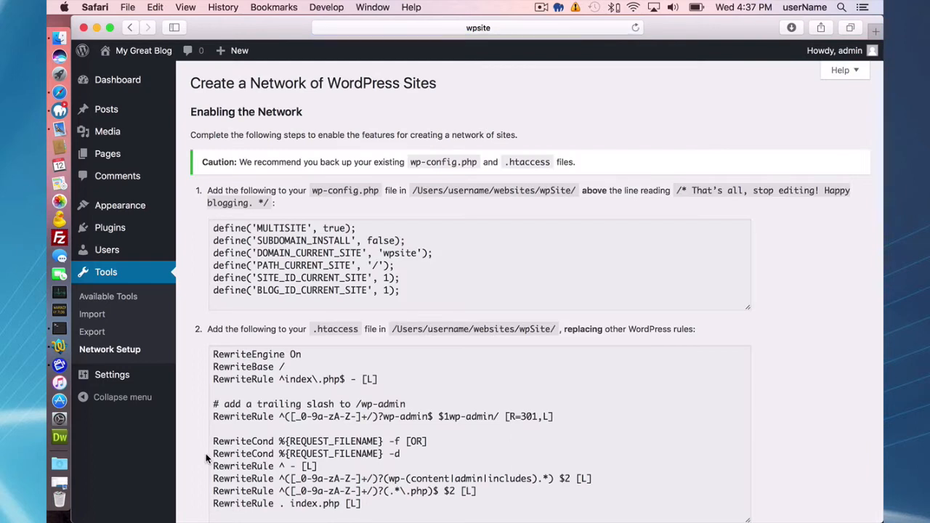
mouse_move(284, 395)
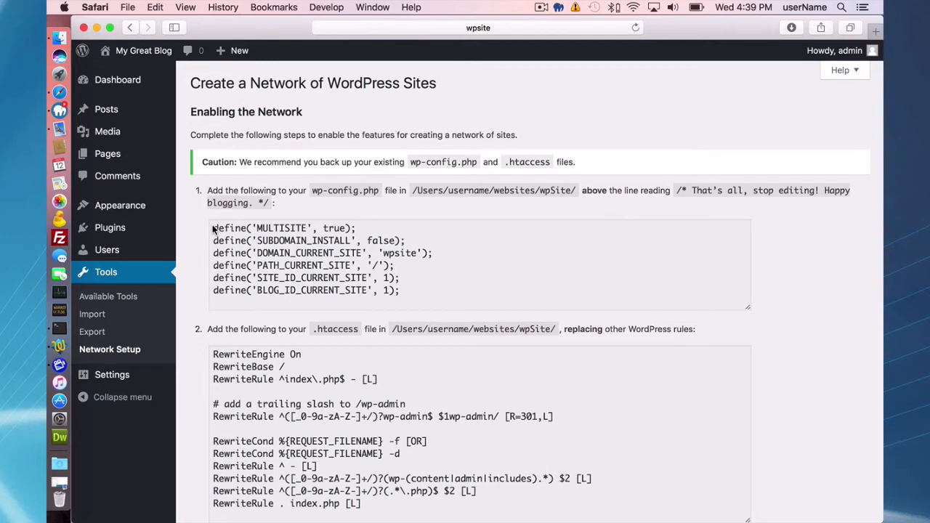
mouse_move(408, 291)
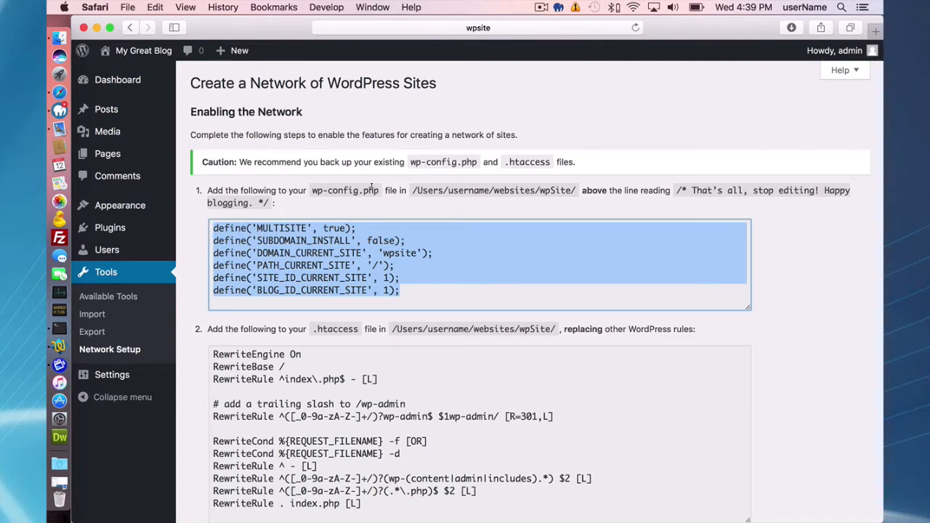
mouse_move(385, 212)
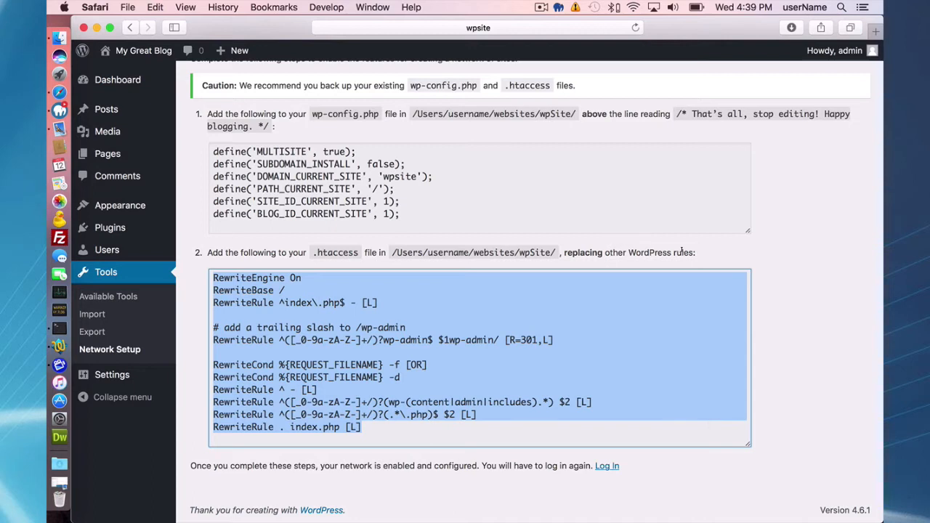
mouse_move(581, 353)
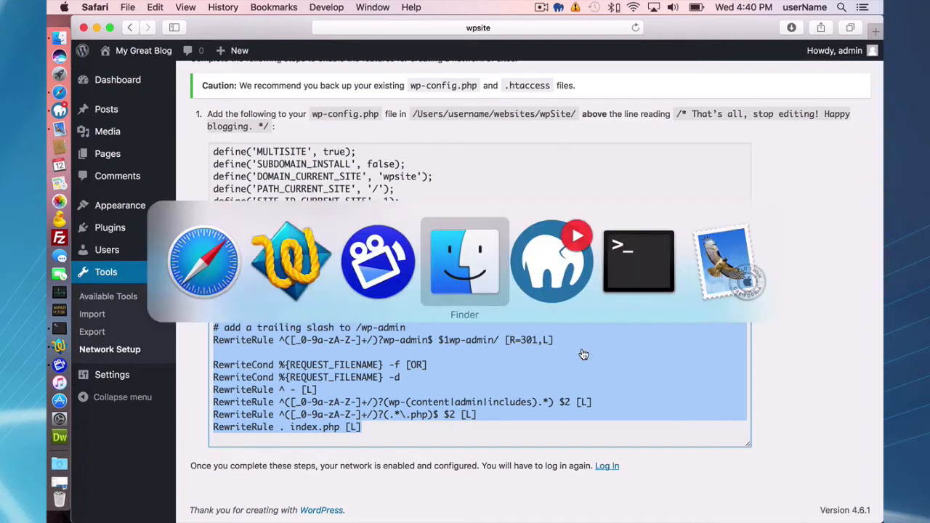
Switch to Finder showing the wpSite website folder with the WordPress files.
left_click(465, 260)
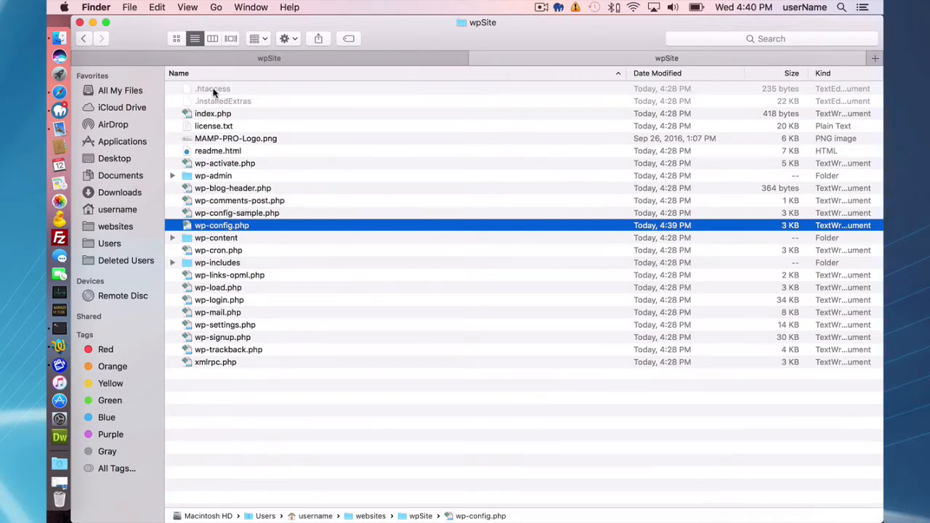
mouse_move(270, 456)
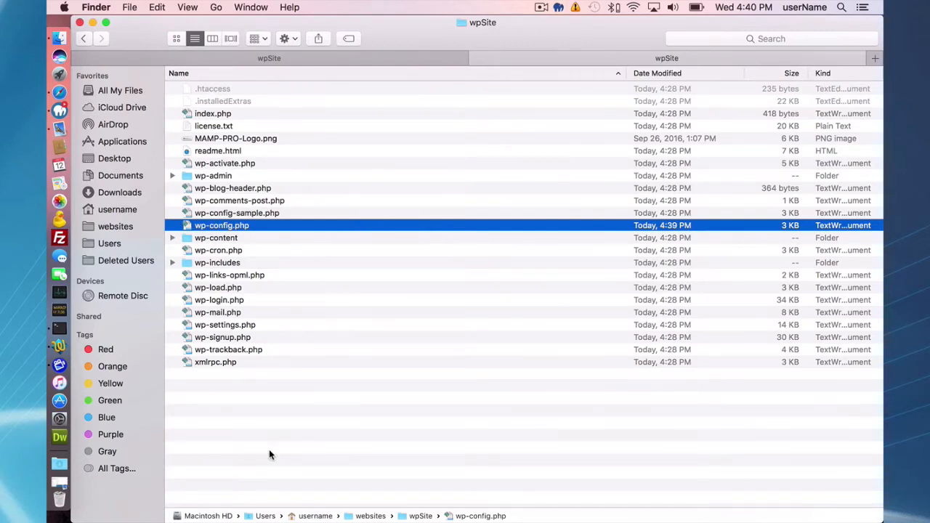
mouse_move(210, 88)
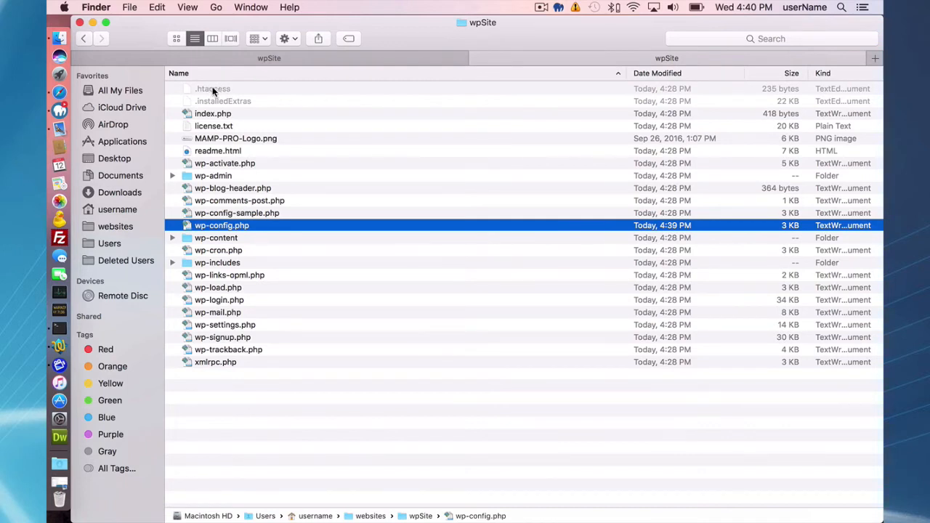
Open the hidden .htaccess file and select its old rules for replacement with the network rules.
double_click(212, 88)
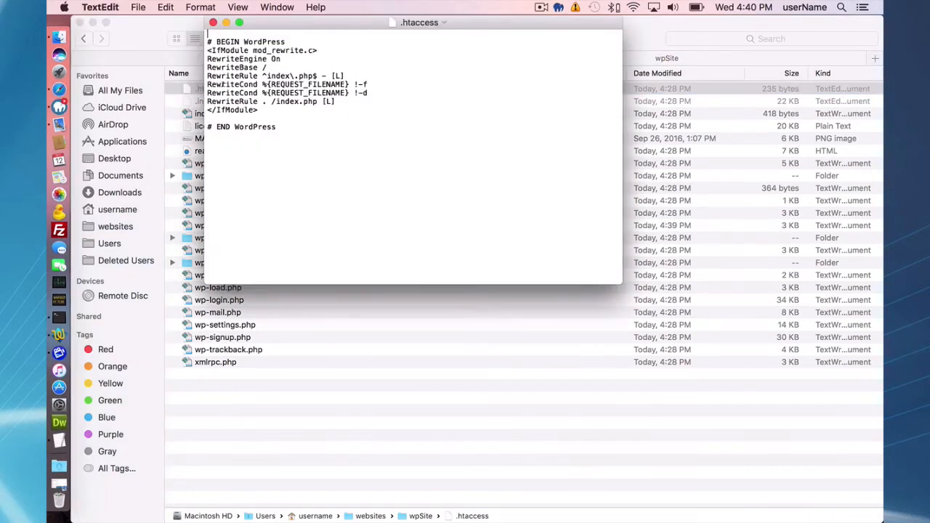
key("cmd+a")
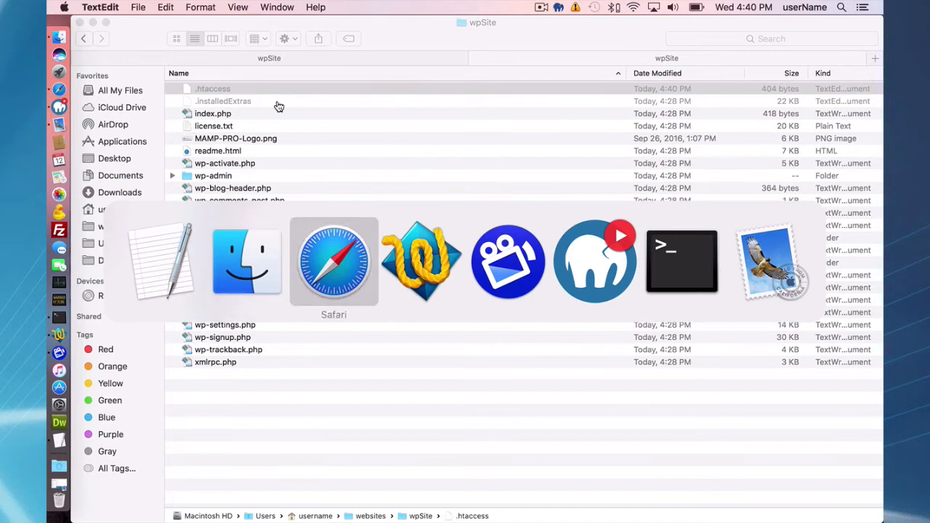
Return to Safari and log back in to WordPress as admin, declining to save the password.
left_click(595, 262)
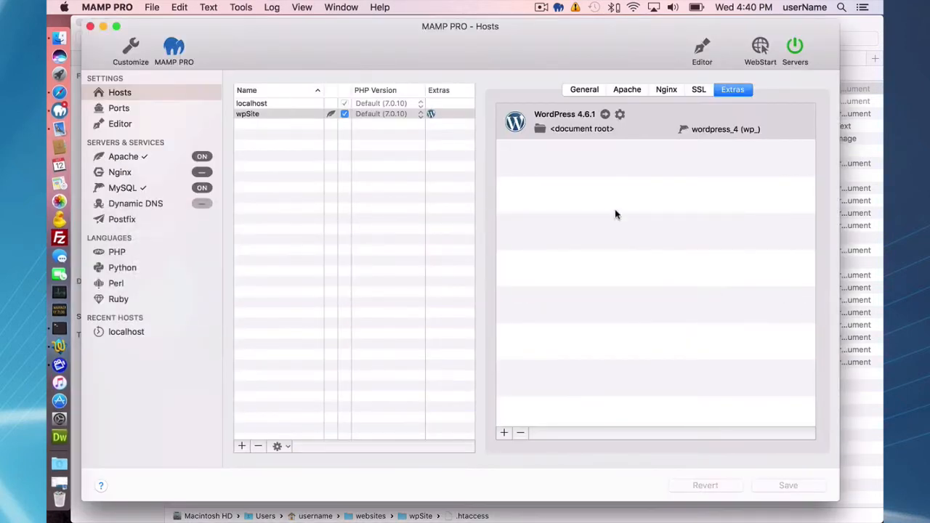
mouse_move(642, 138)
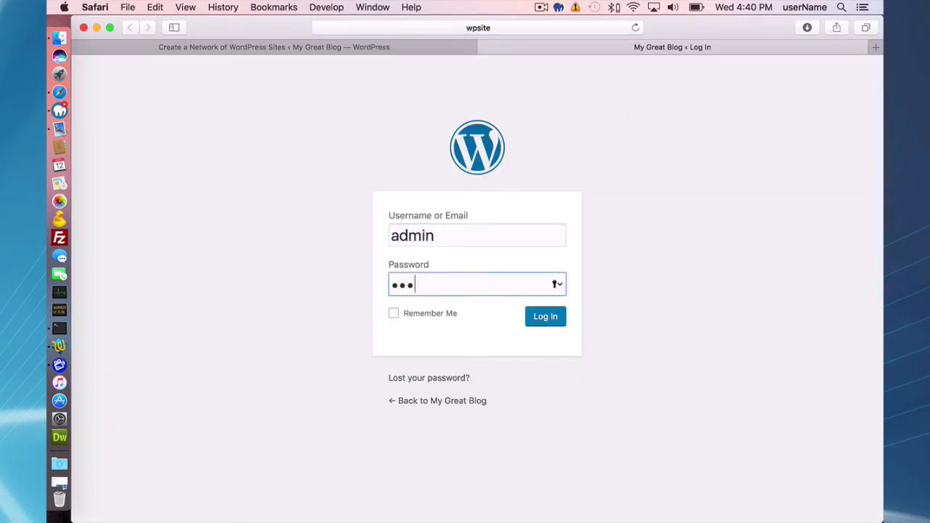
left_click(545, 316)
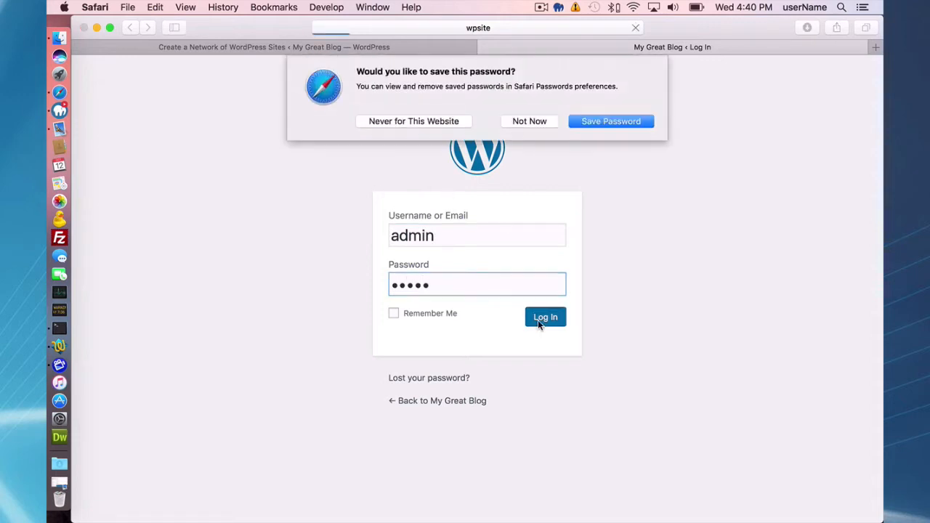
left_click(529, 121)
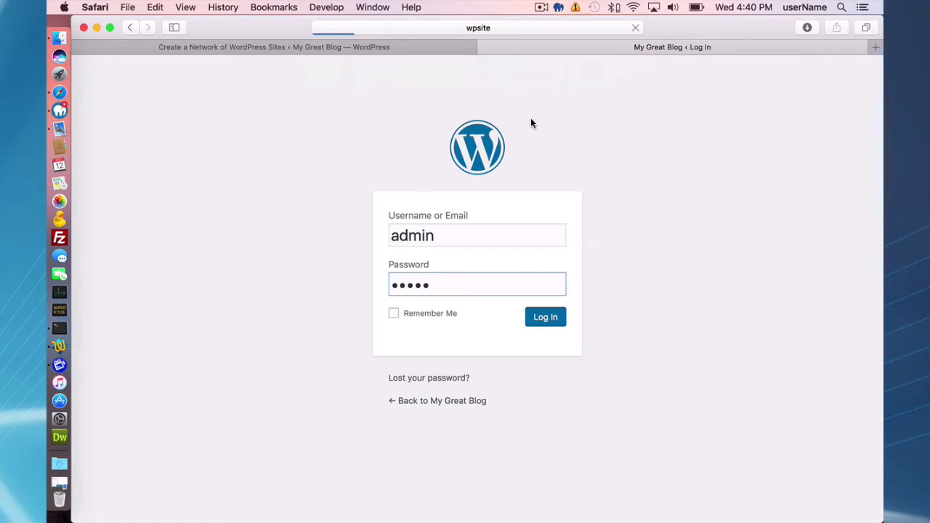
left_click(545, 317)
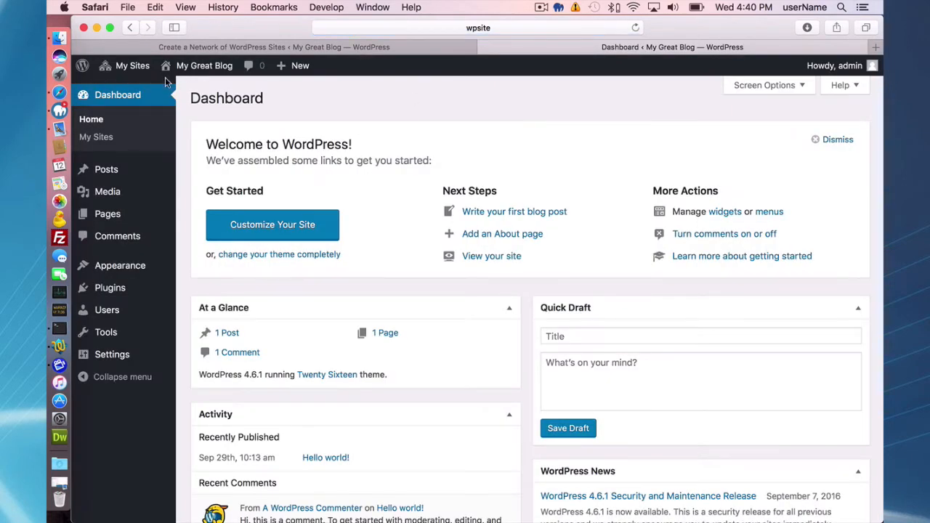
Go to My Sites > Network Admin > Sites to list the network's sites.
left_click(132, 65)
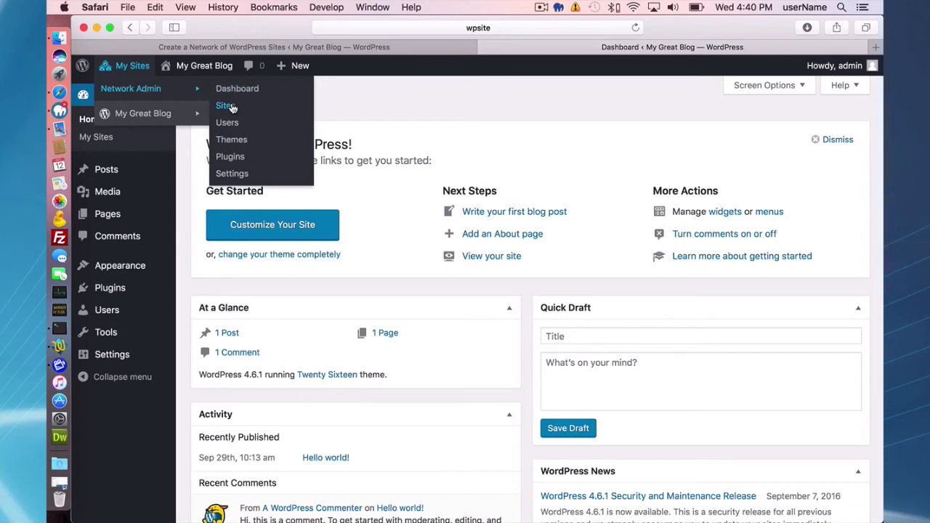
left_click(224, 105)
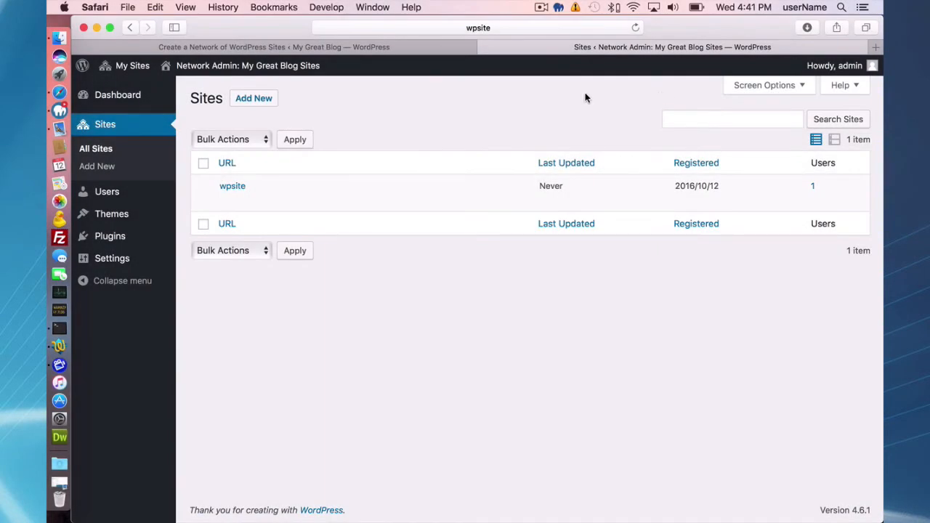
Start a new network site with address mySecondSite and title My Second Site.
left_click(253, 99)
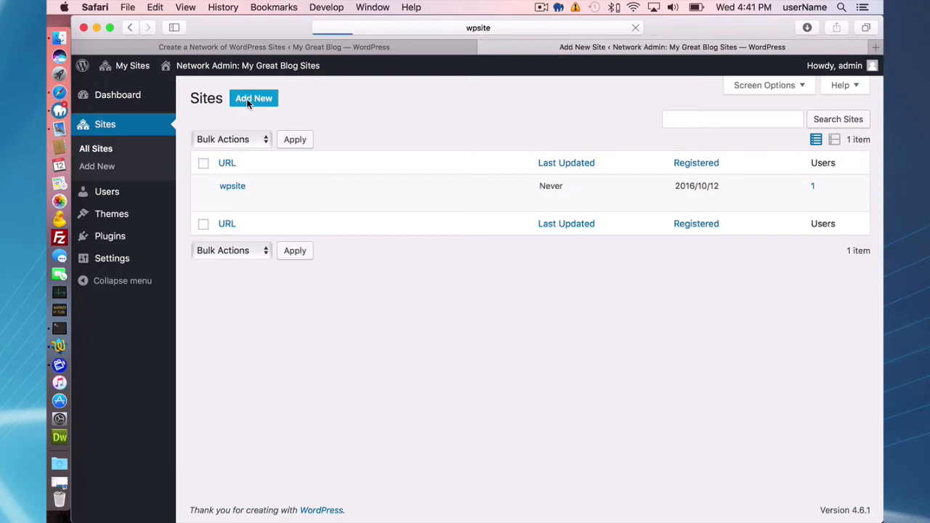
left_click(253, 98)
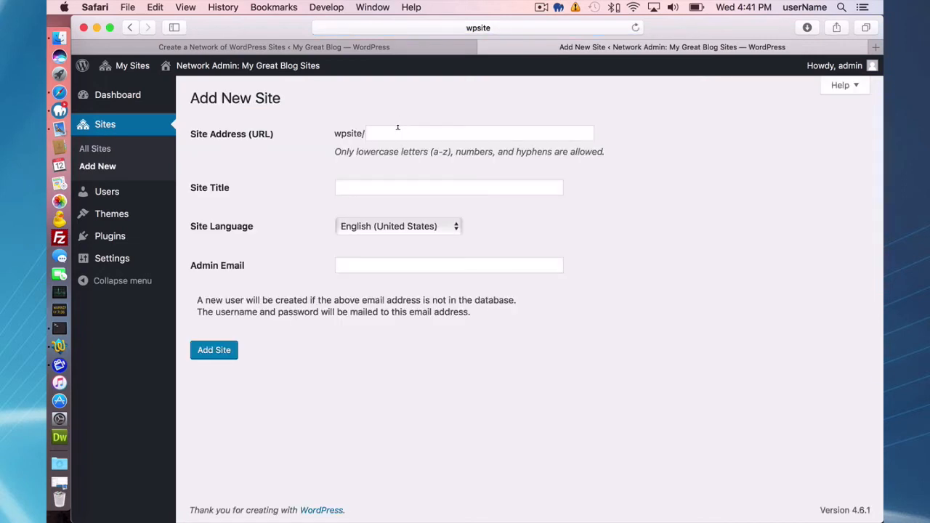
left_click(478, 134)
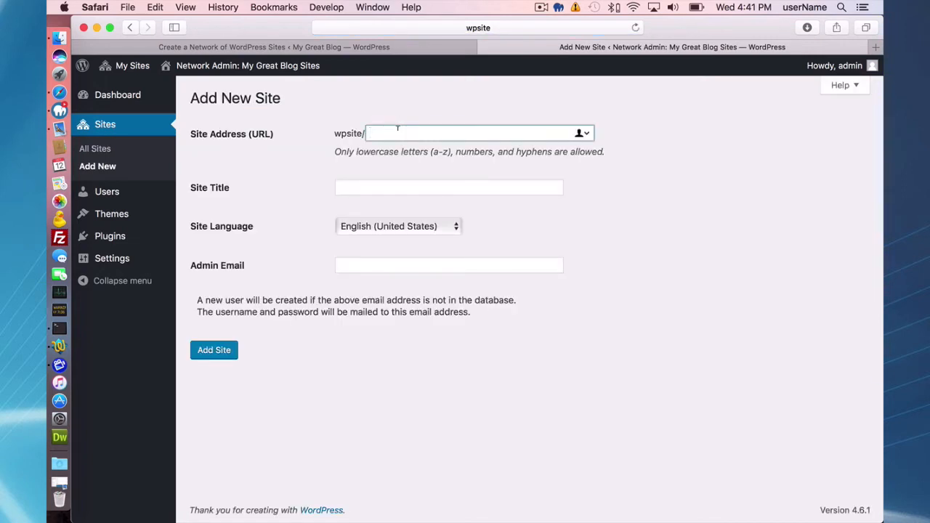
type("myS")
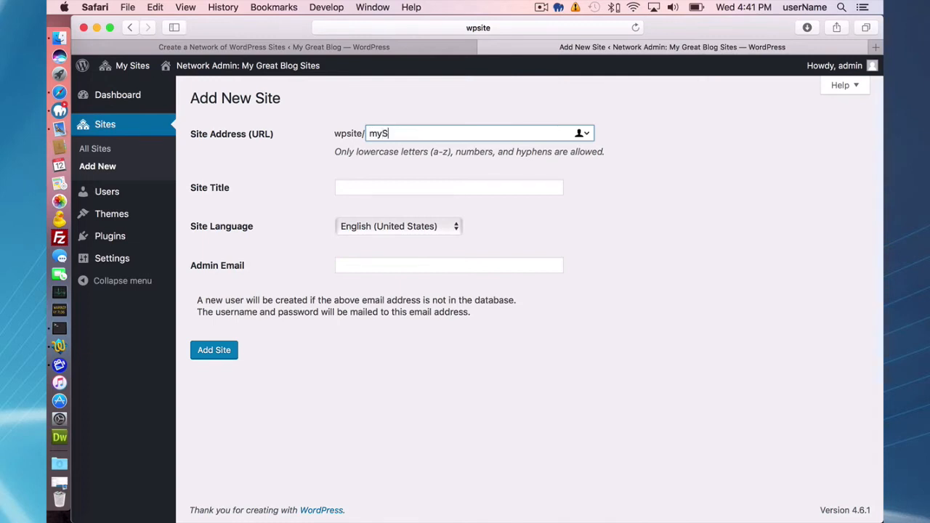
type("econdSite")
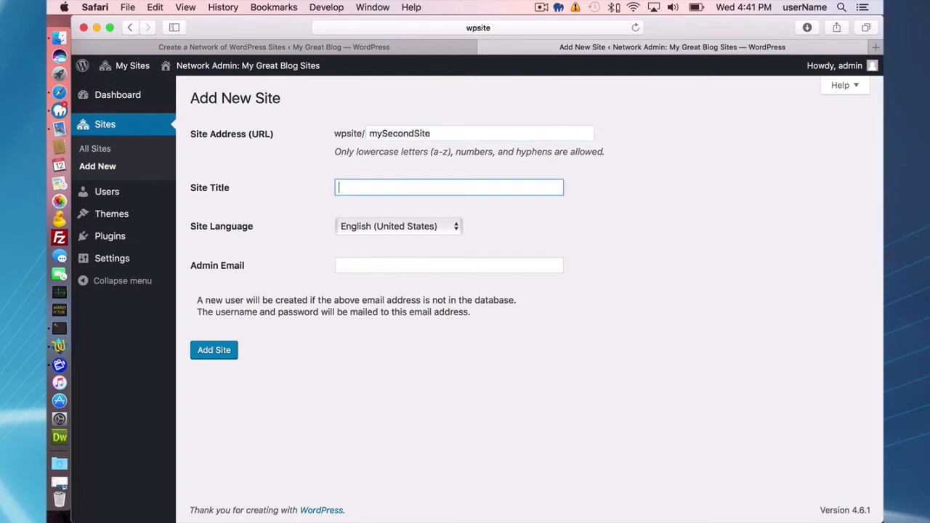
type("My Se")
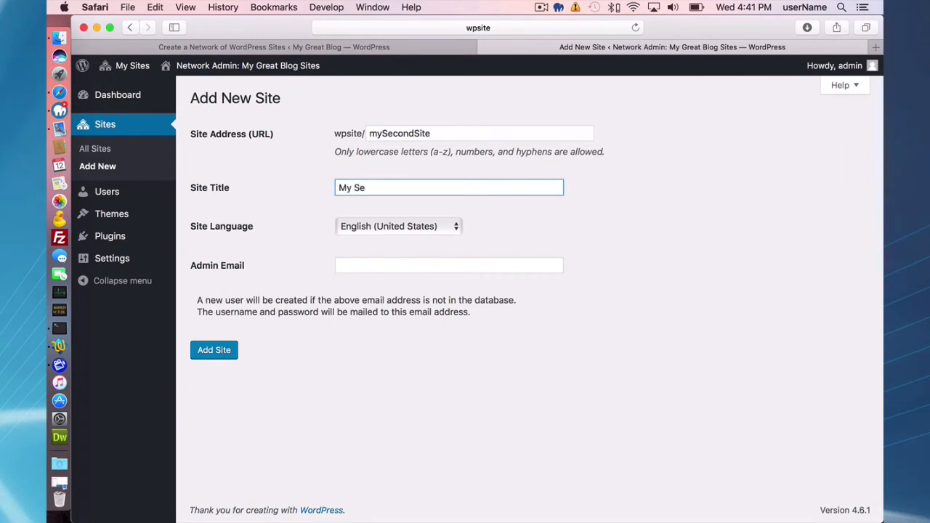
type("cond Si")
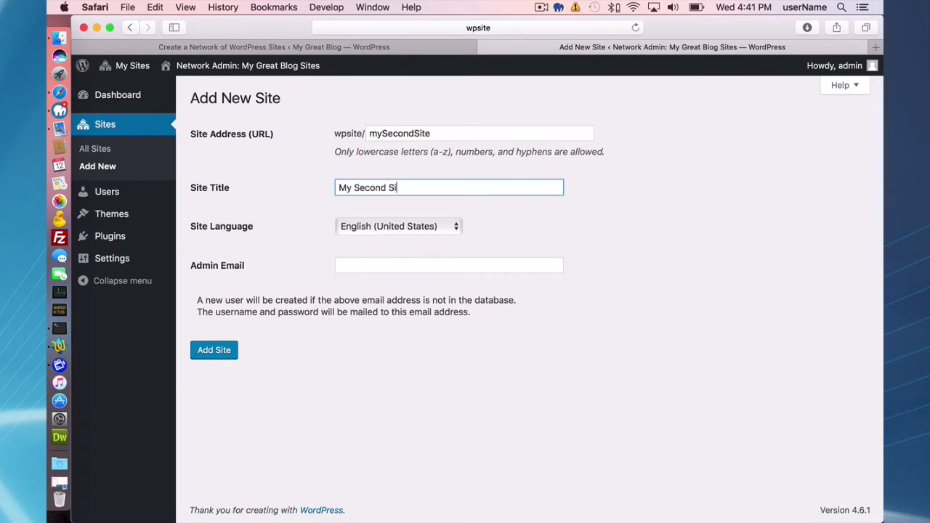
left_click(447, 264)
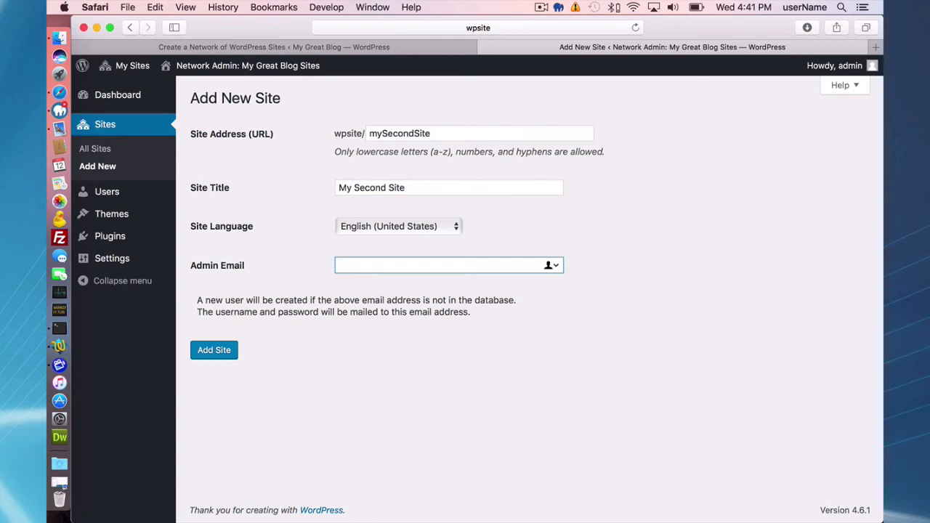
type("a@")
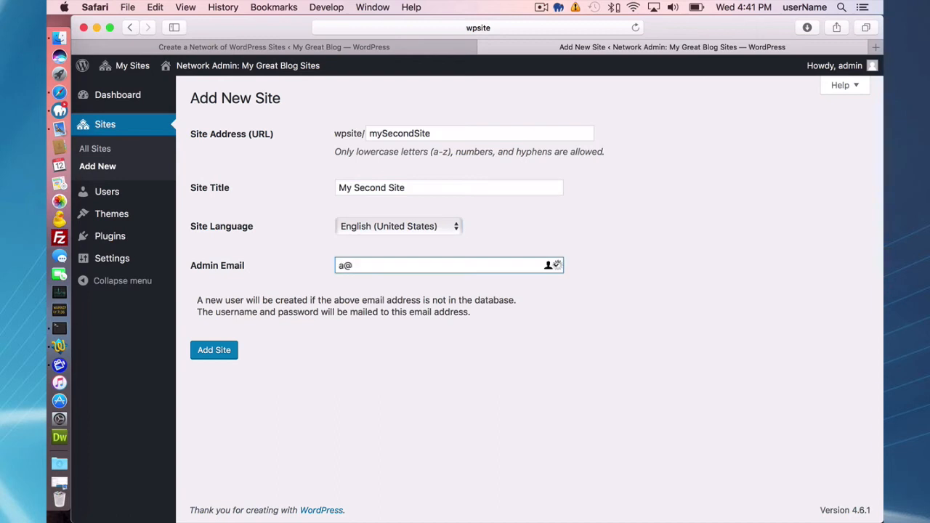
type("bc.de")
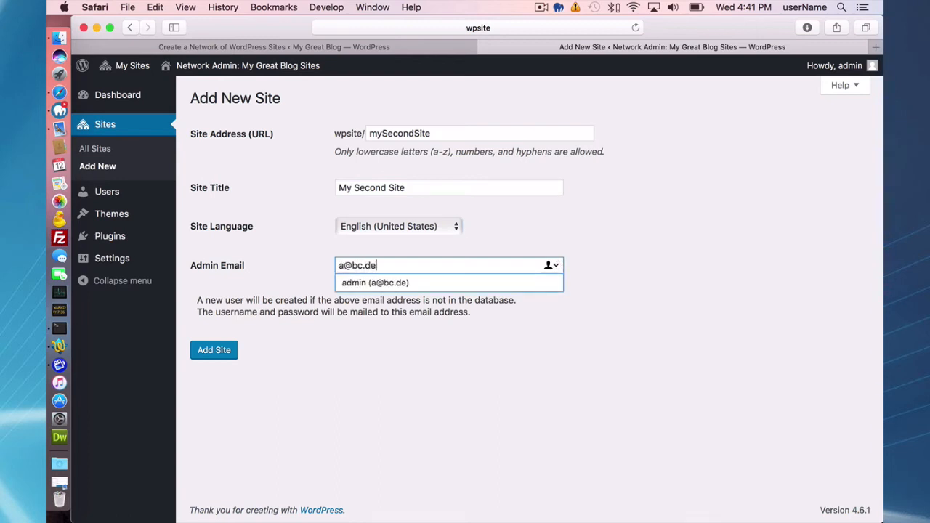
left_click(343, 384)
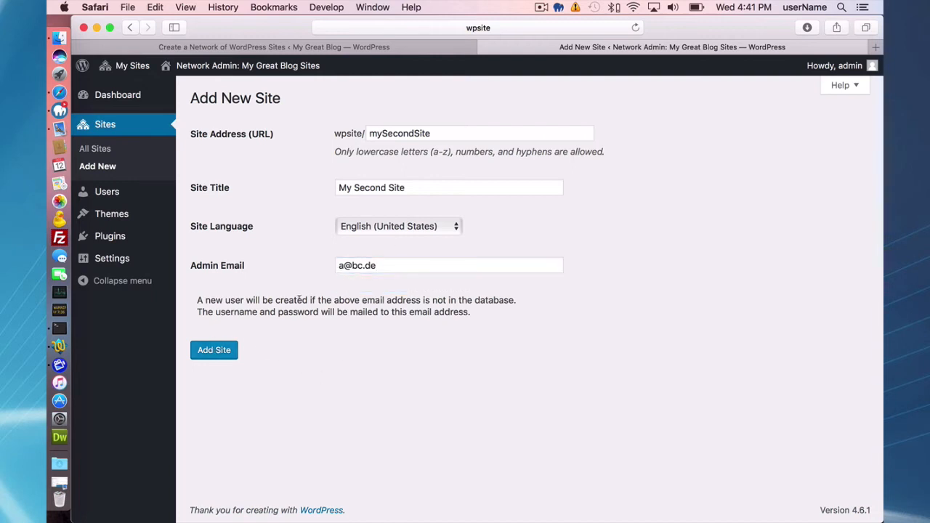
left_click(214, 350)
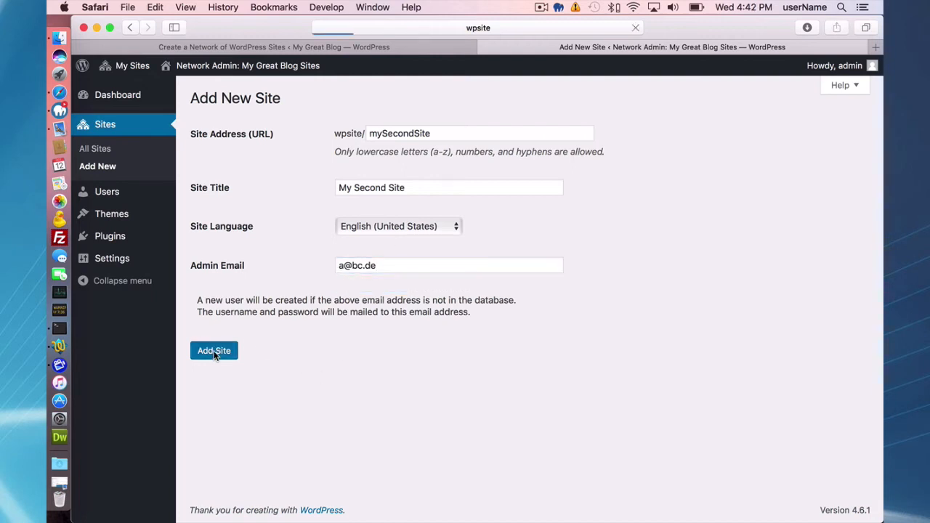
left_click(214, 350)
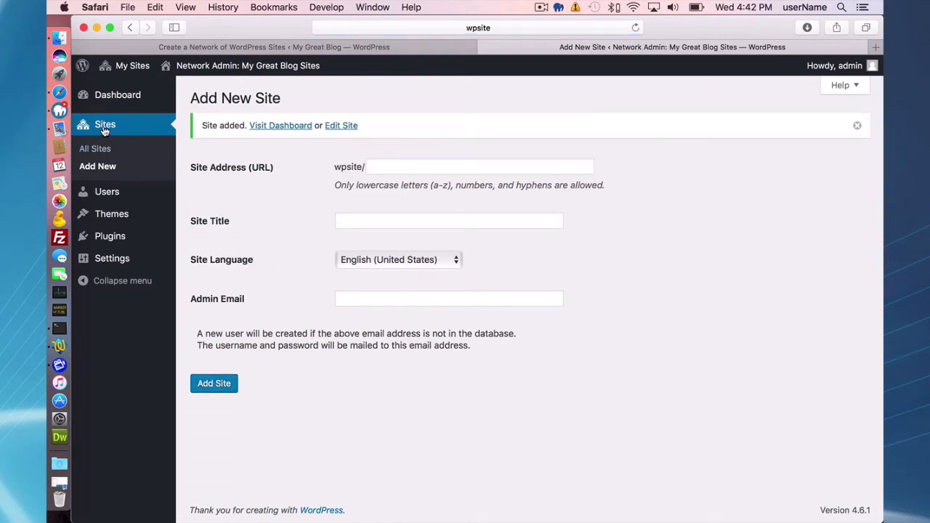
From All Sites, open the Edit Site page for wpsite/mysecondsite.
left_click(95, 149)
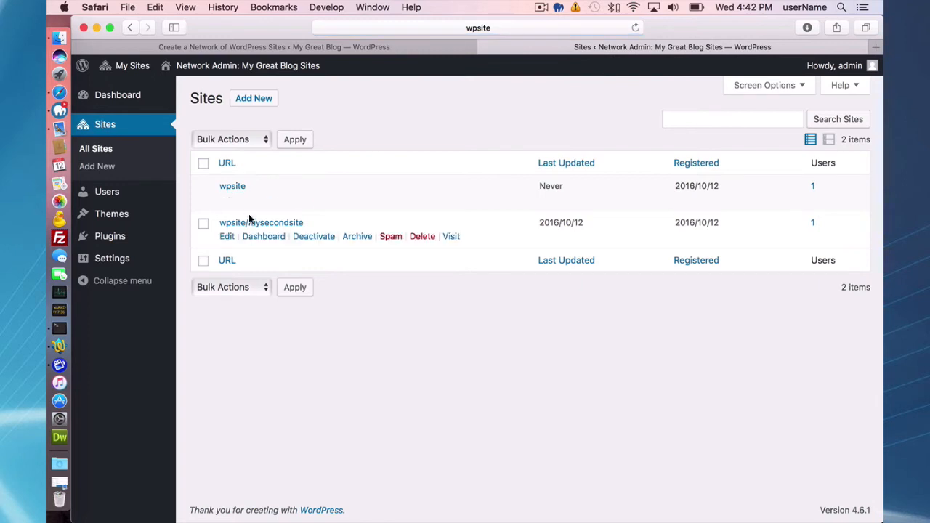
left_click(227, 235)
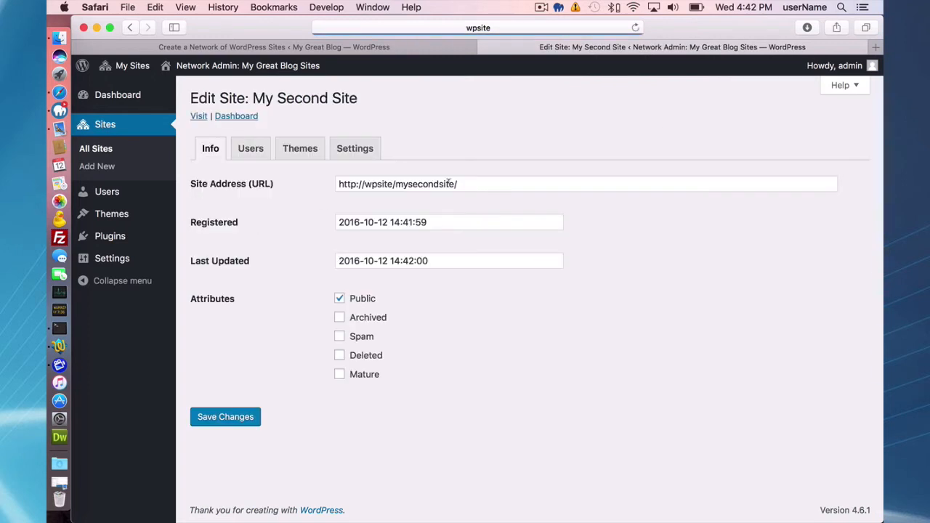
mouse_move(394, 178)
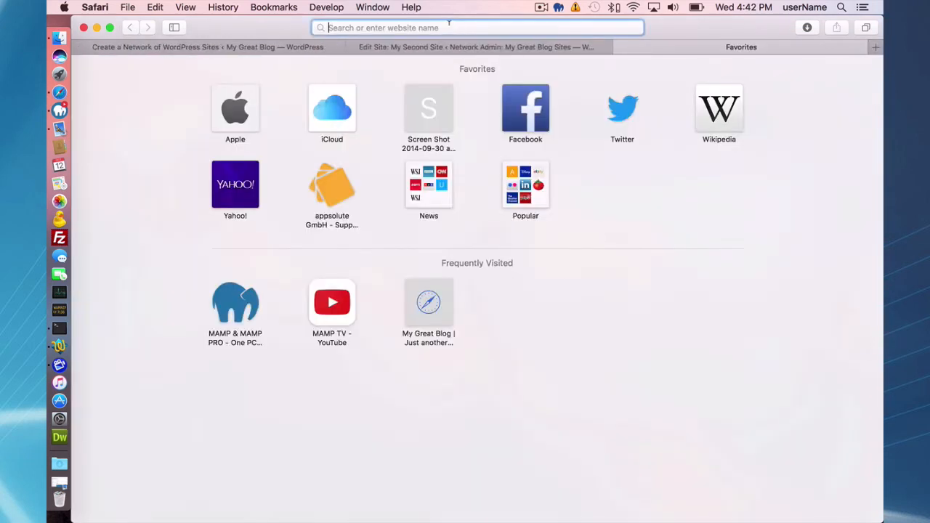
type("http://wpsite/mysecondsite/")
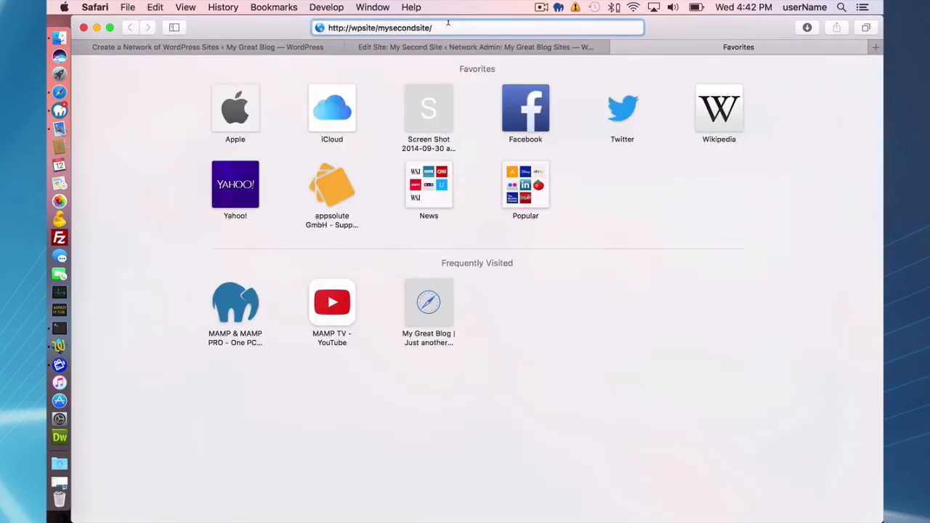
key("Return")
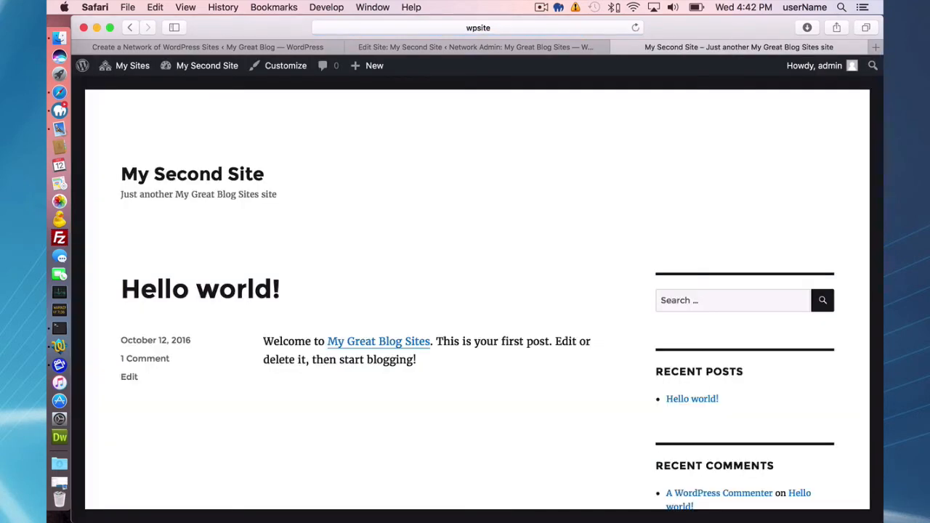
mouse_move(433, 166)
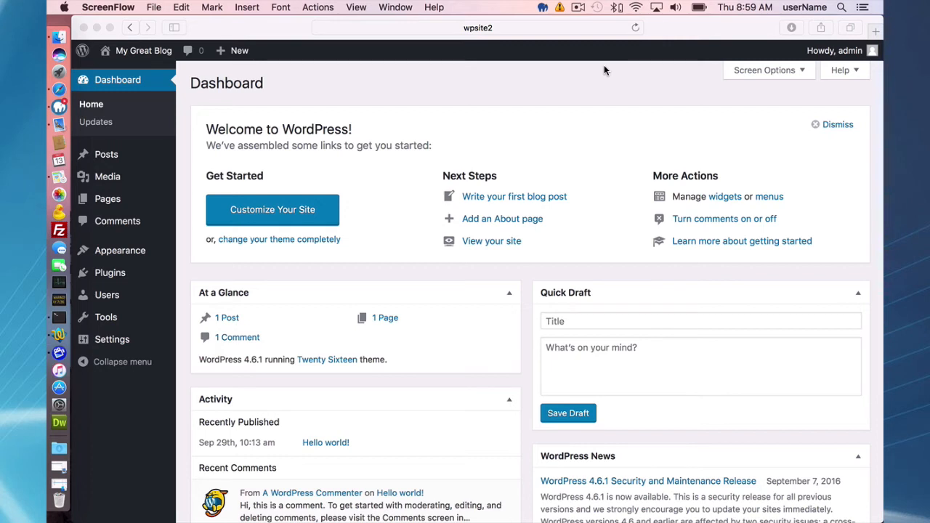
mouse_move(634, 64)
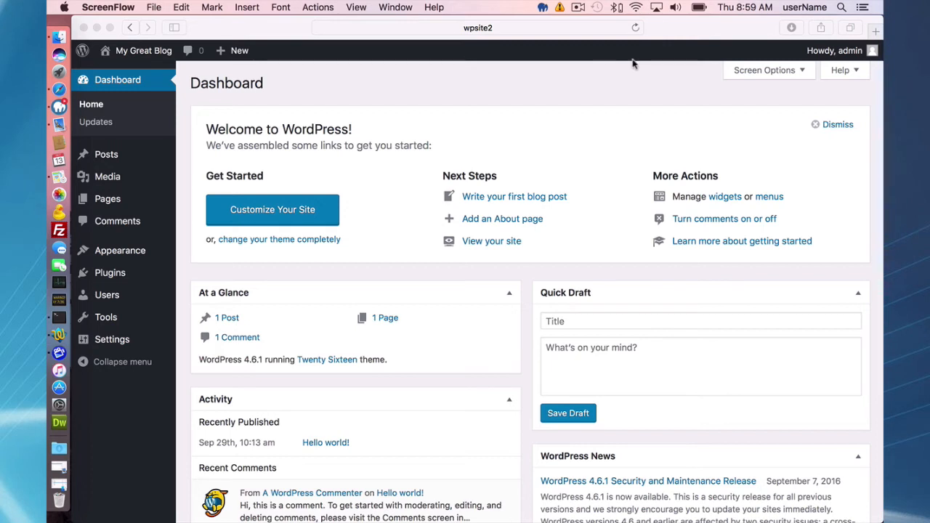
mouse_move(680, 31)
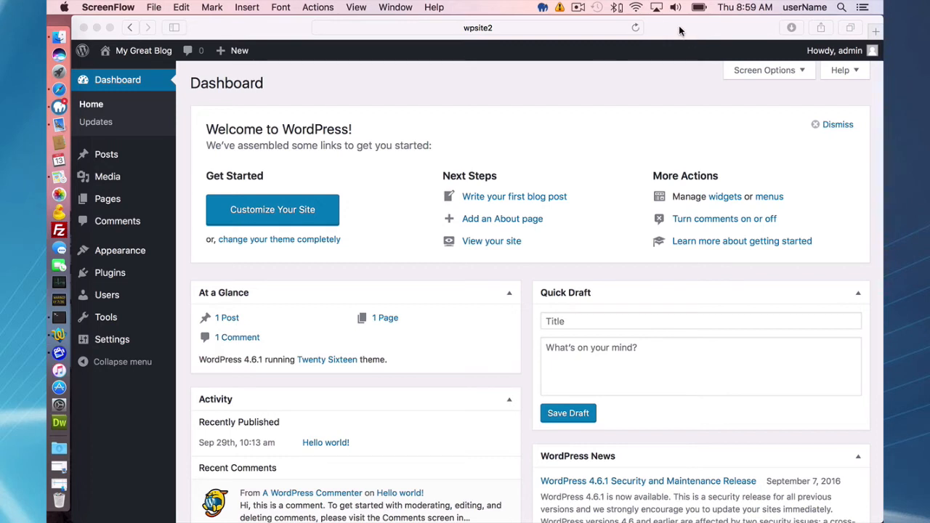
mouse_move(458, 41)
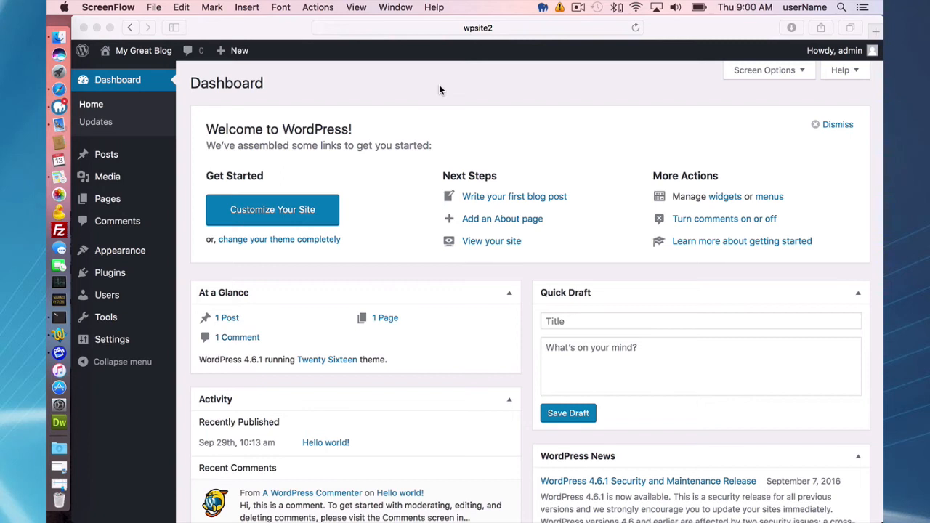
mouse_move(148, 331)
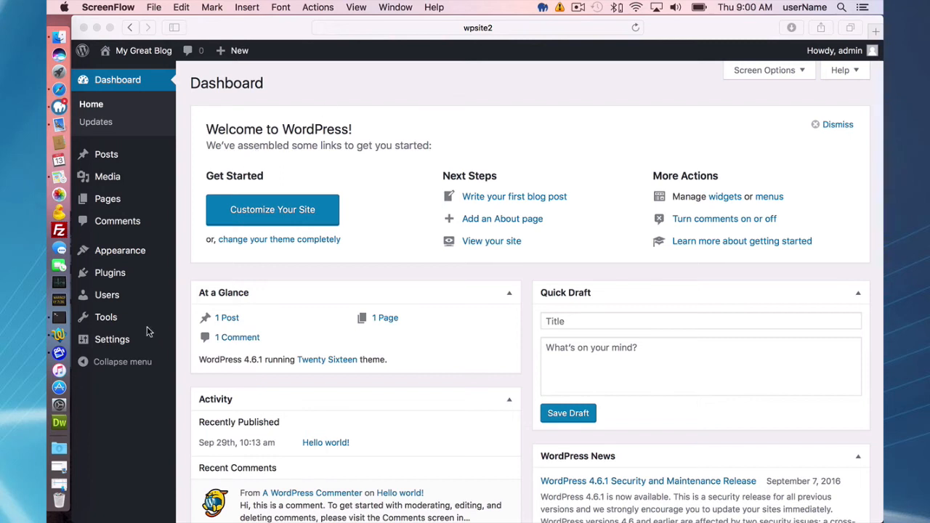
mouse_move(107, 319)
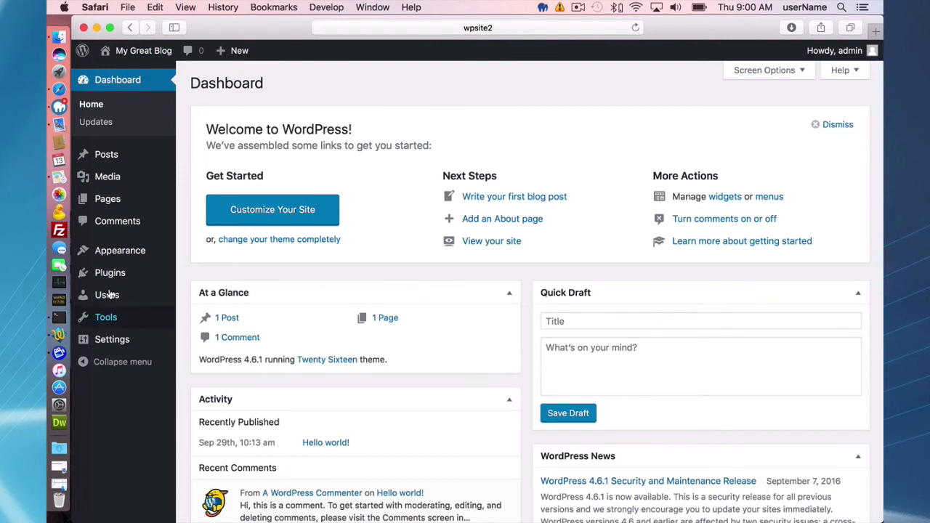
Run Network Setup from Tools and install the network using Sub-domains addresses.
left_click(104, 317)
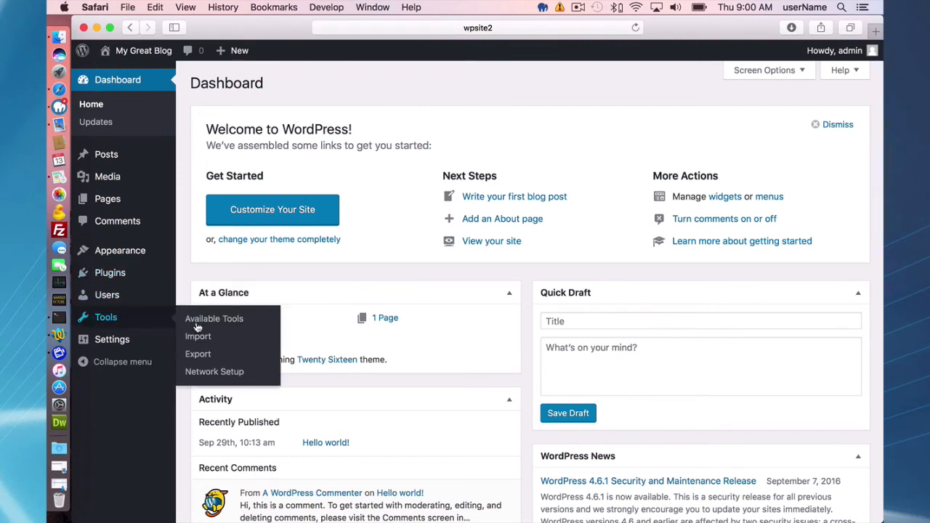
left_click(213, 372)
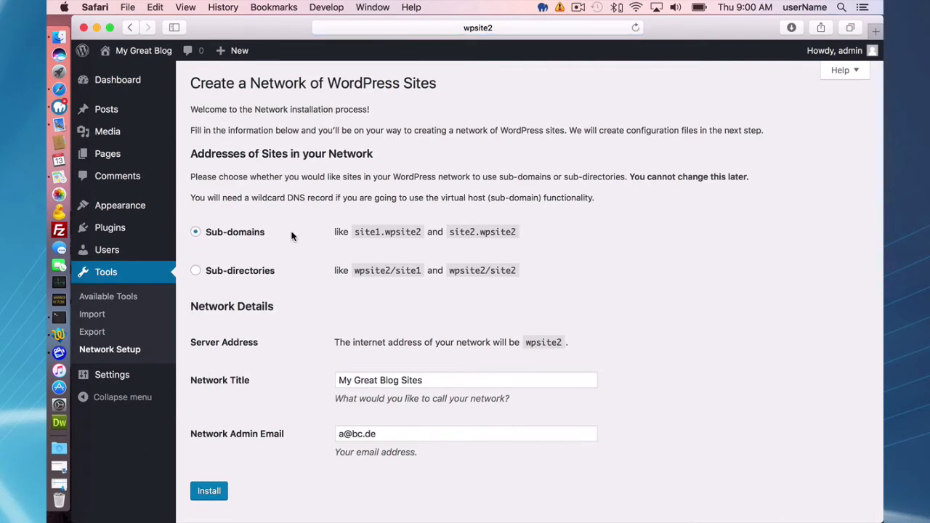
mouse_move(377, 318)
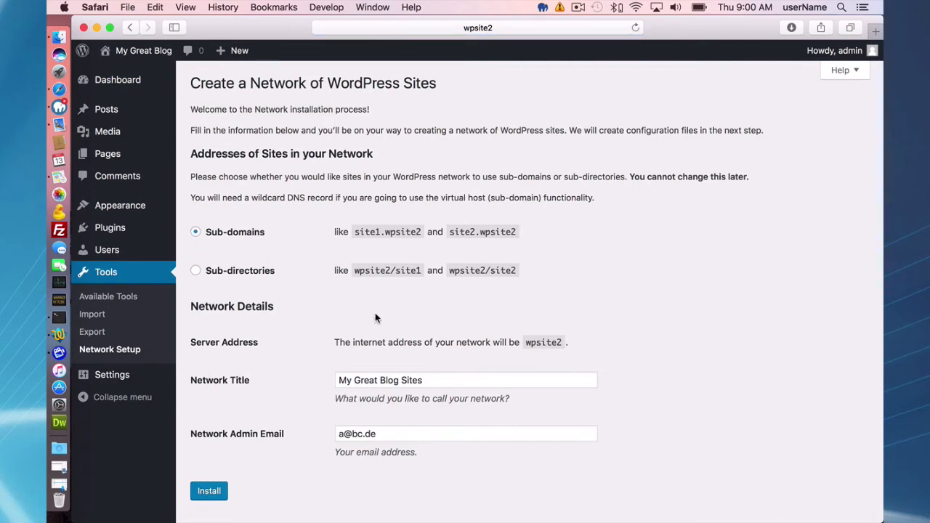
left_click(210, 491)
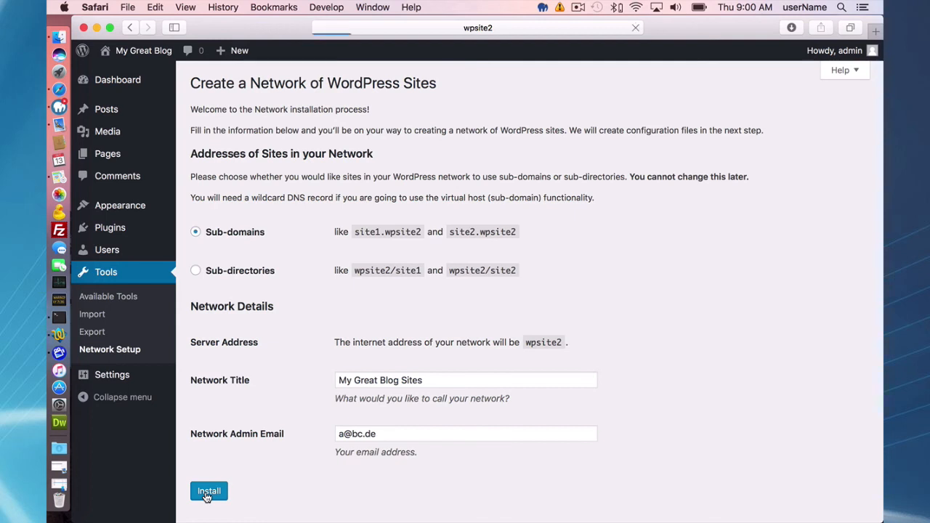
left_click(210, 491)
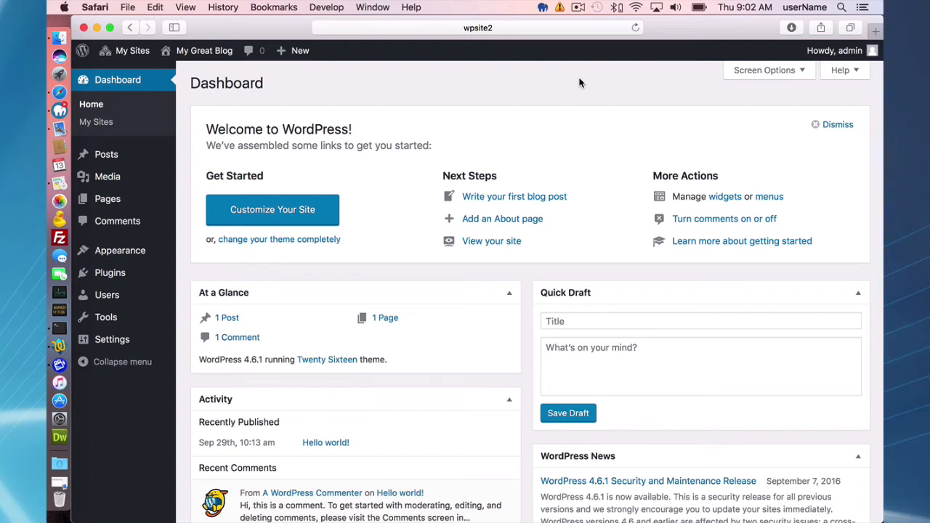
mouse_move(579, 81)
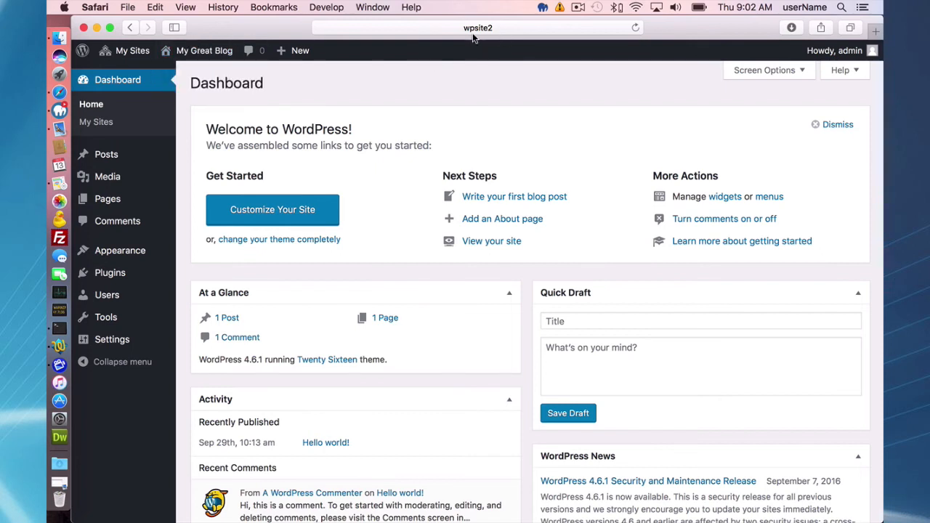
Reach Network Admin > Sites from My Sites and start Add New site.
left_click(131, 49)
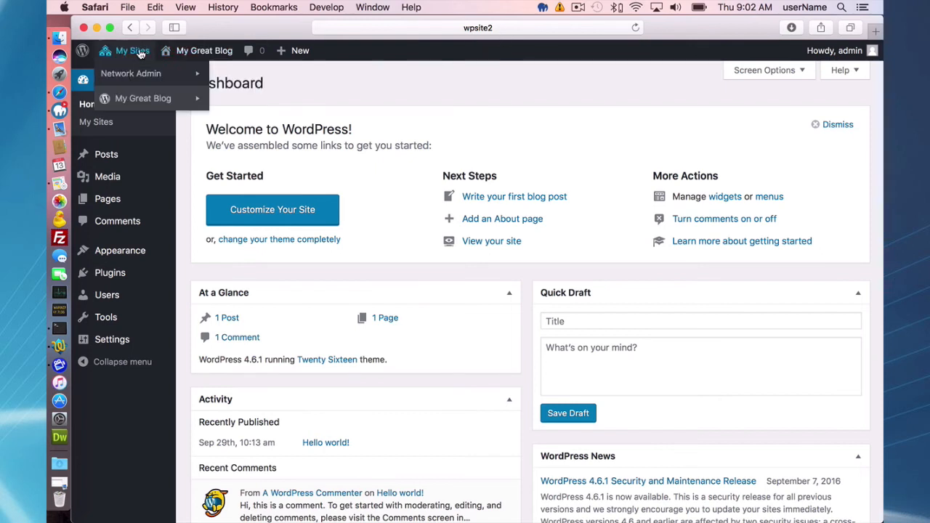
mouse_move(131, 73)
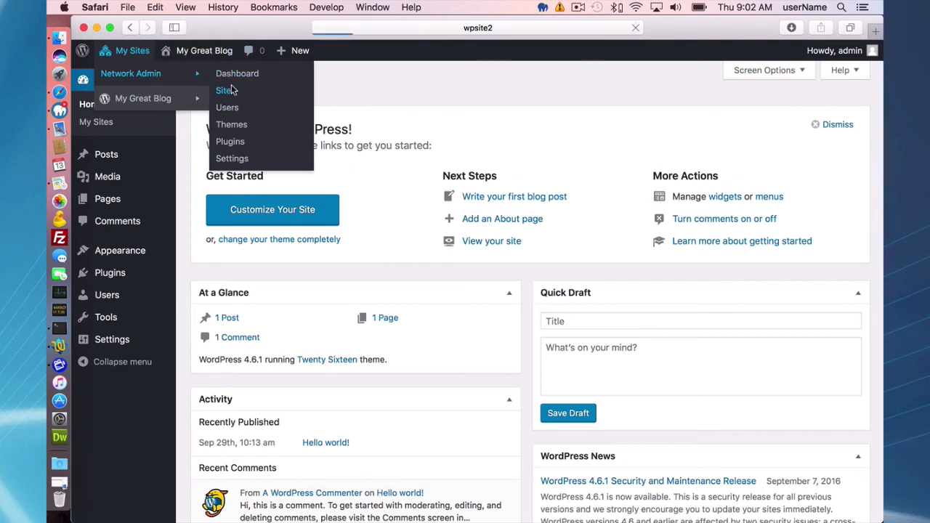
left_click(224, 90)
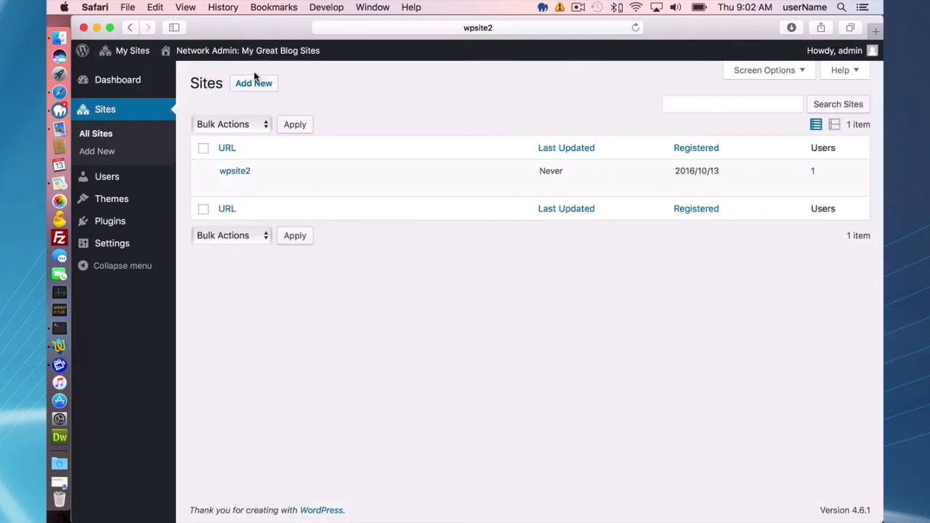
left_click(252, 83)
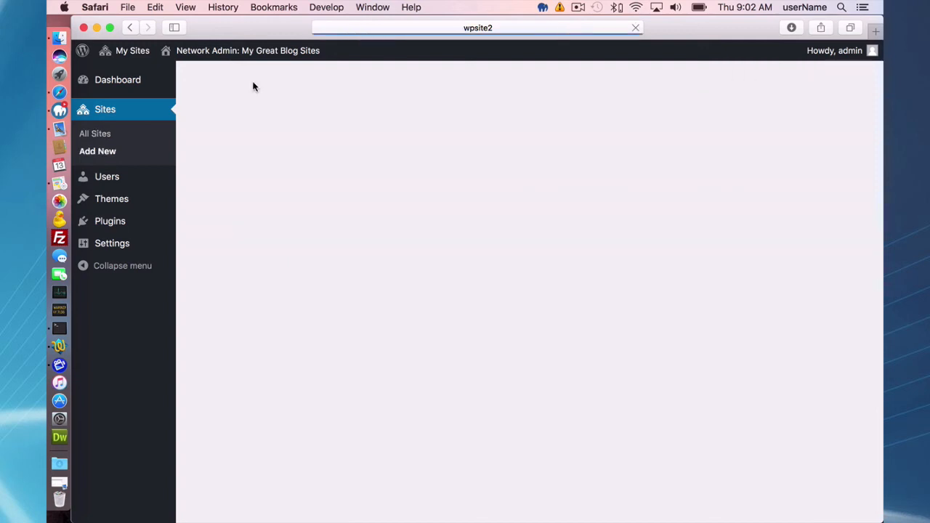
left_click(98, 151)
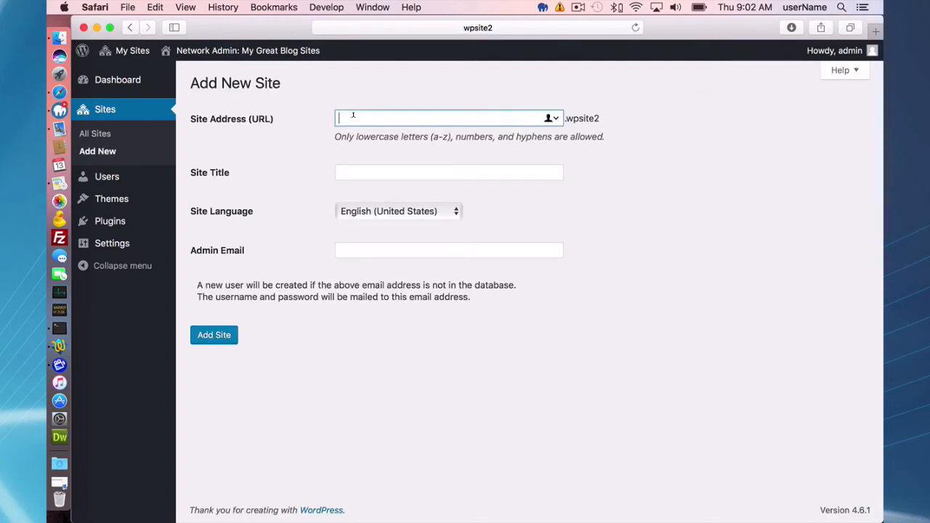
type("dou")
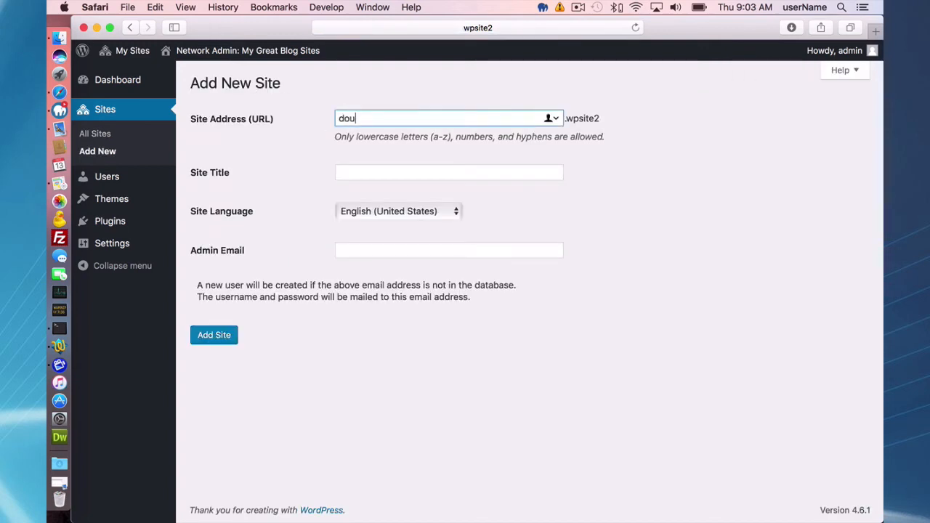
type("c")
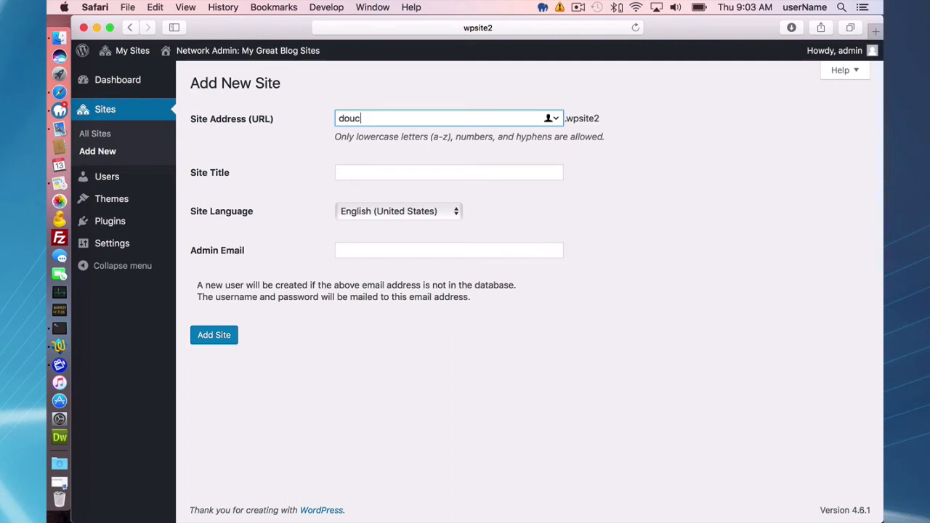
type("ument")
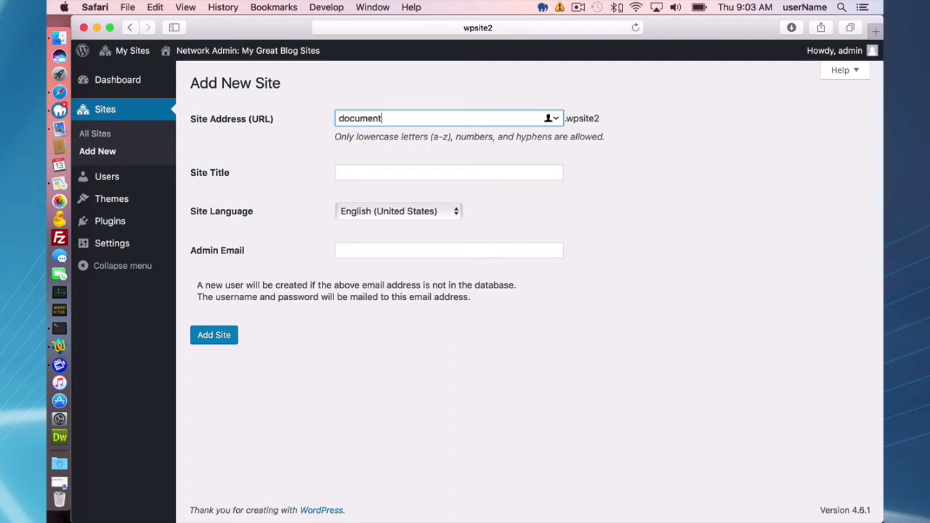
type("ation")
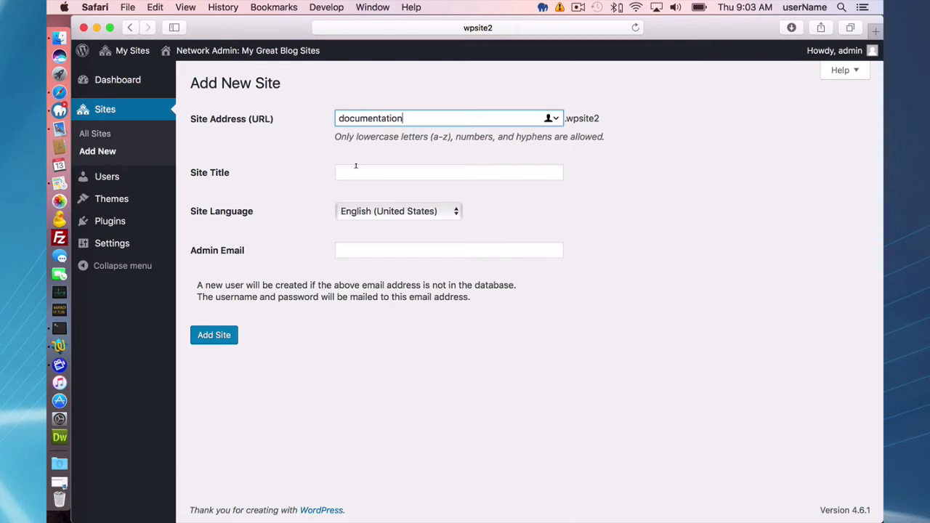
type("My do")
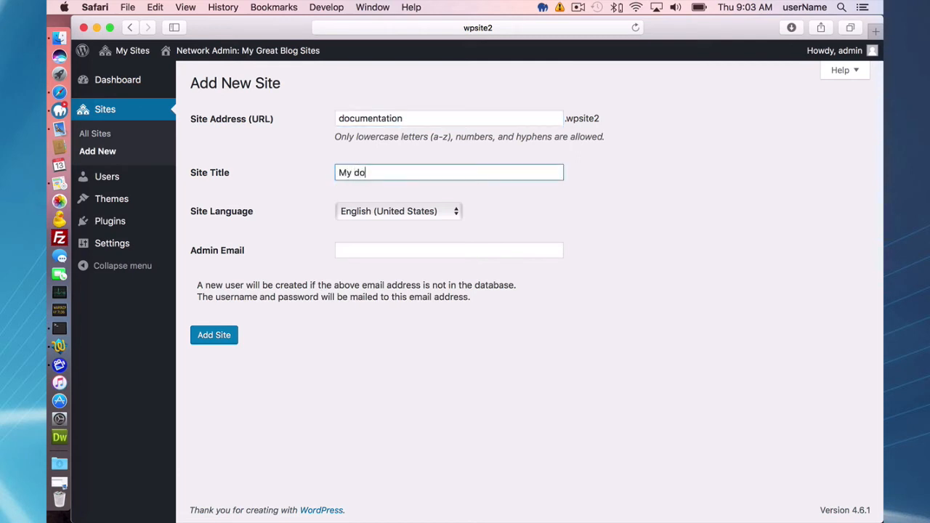
type("cs")
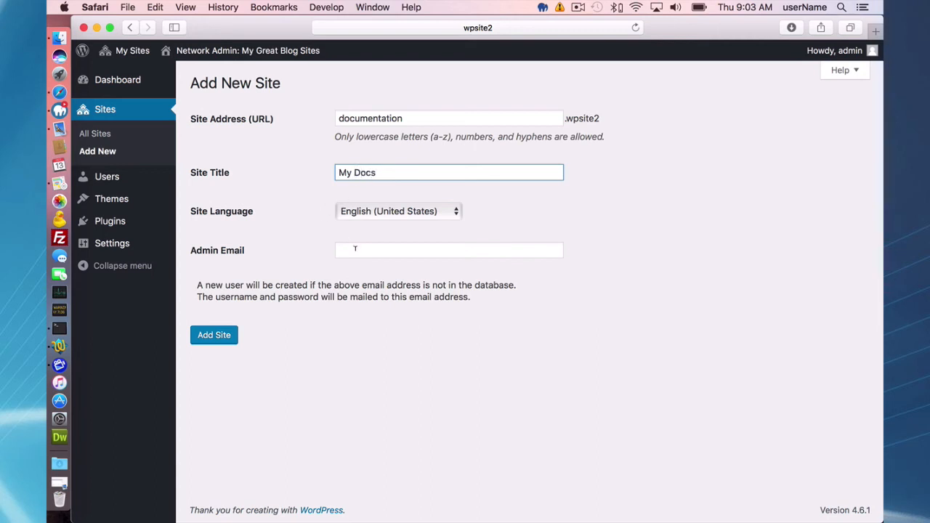
type("a@")
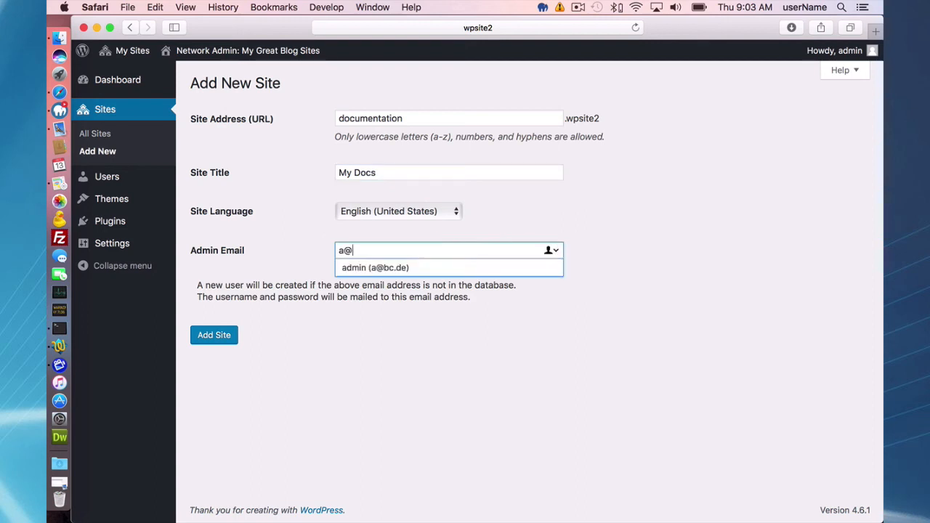
type("bc.de")
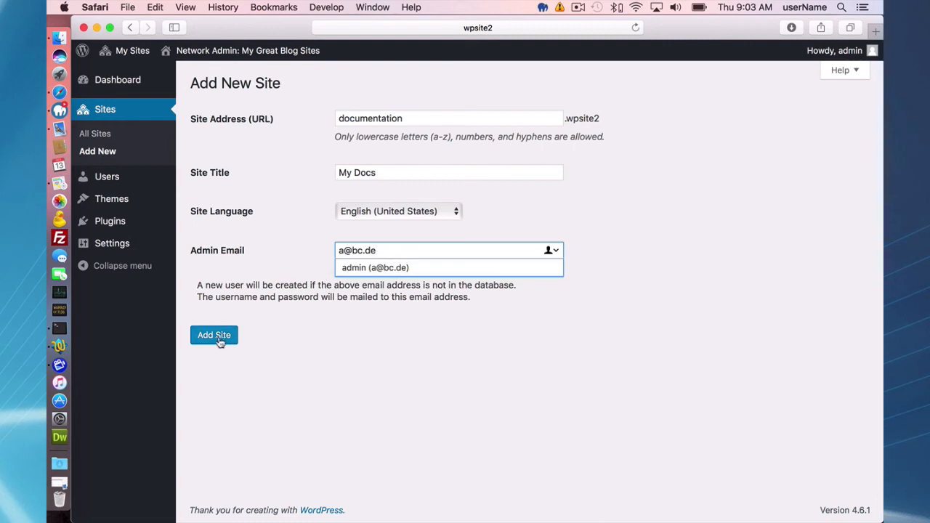
left_click(213, 334)
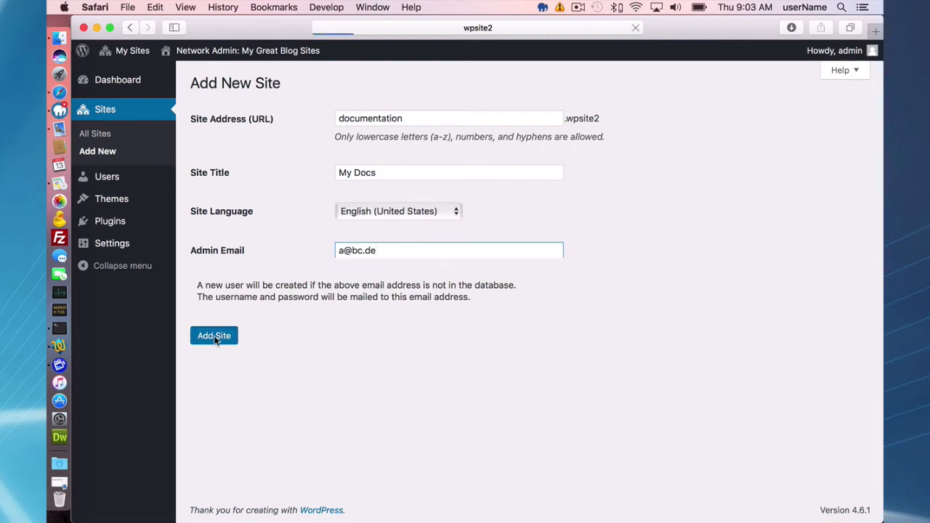
left_click(213, 335)
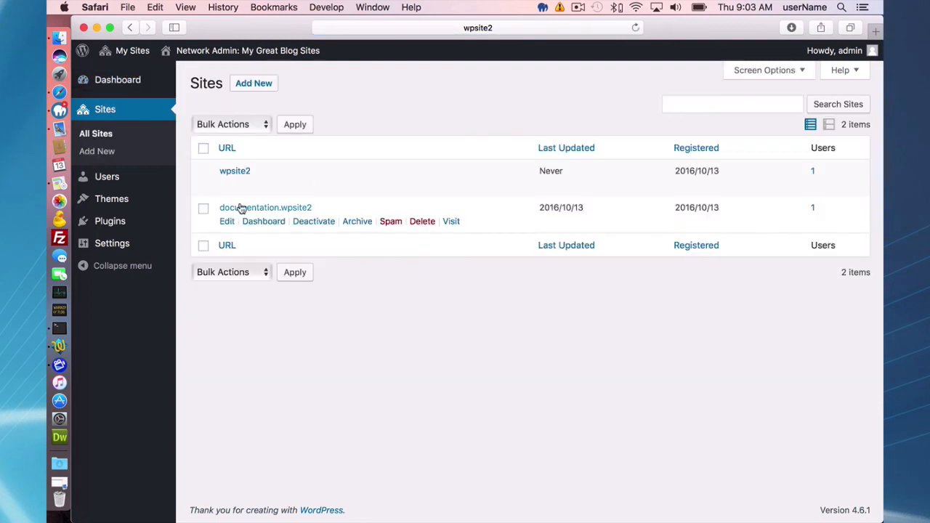
Edit the documentation.wpsite2 site and select its hostname in Site Address.
left_click(227, 221)
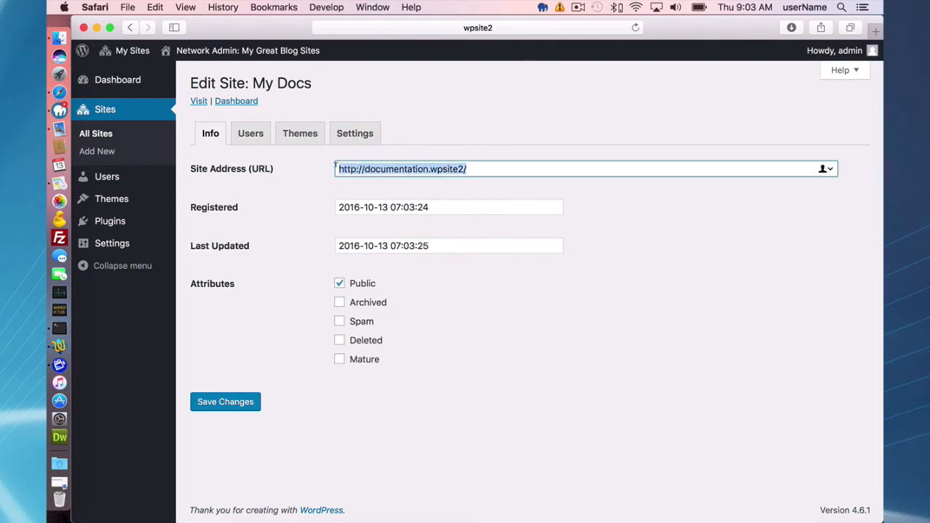
left_click(365, 169)
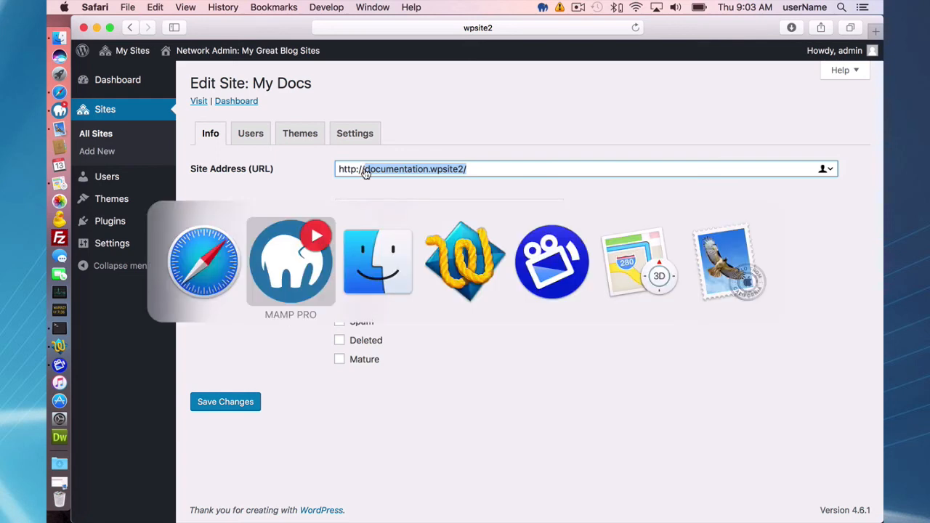
Create a MAMP PRO host named documentation.wpsite2 and start choosing its document root.
left_click(290, 261)
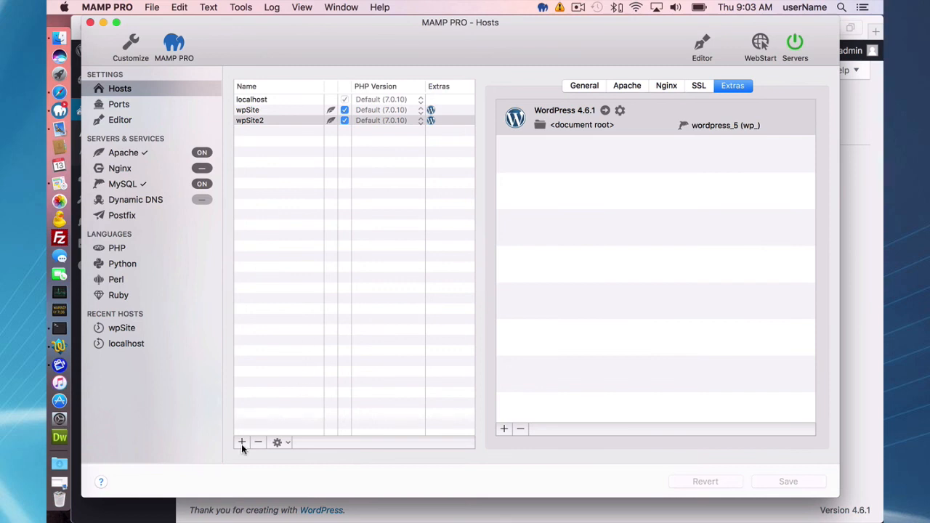
left_click(241, 441)
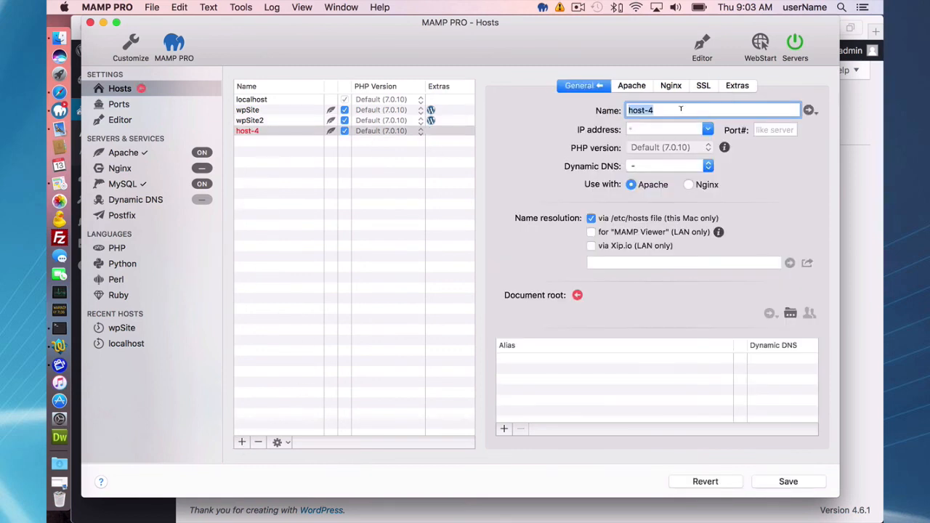
type("documentation.wpsite2/")
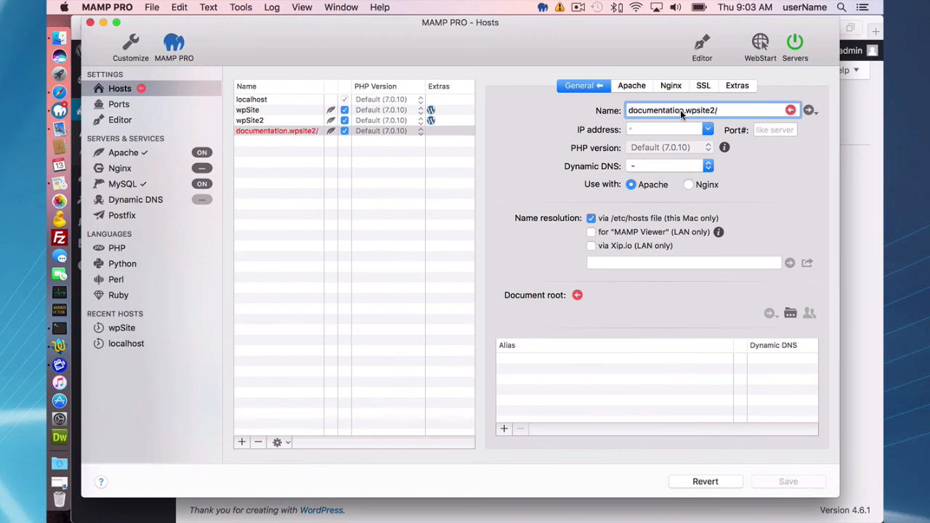
key("Backspace")
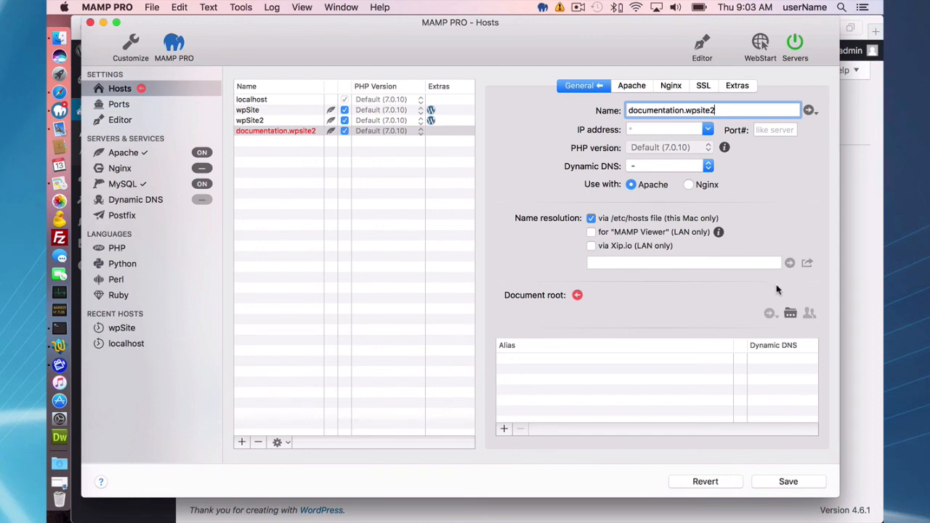
left_click(790, 314)
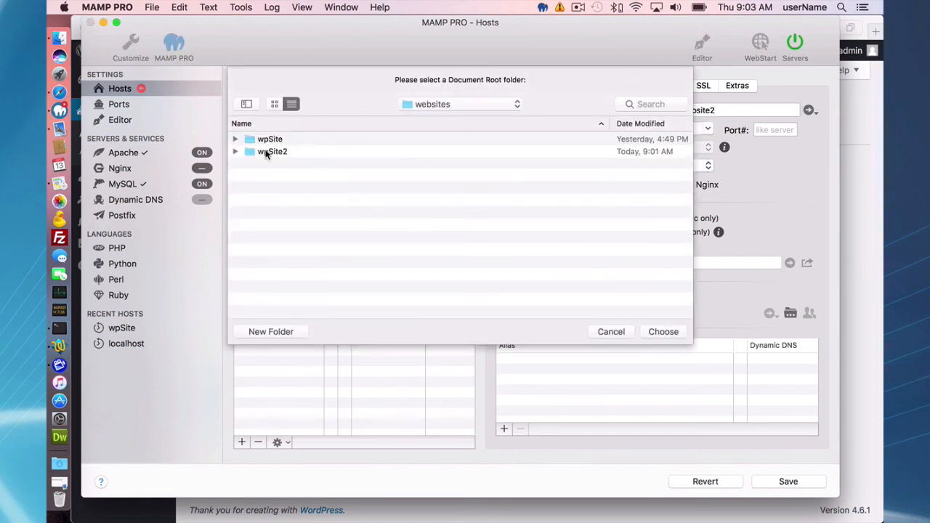
Set wpSite2 as the host's document root, save the host and restart the servers.
left_click(272, 151)
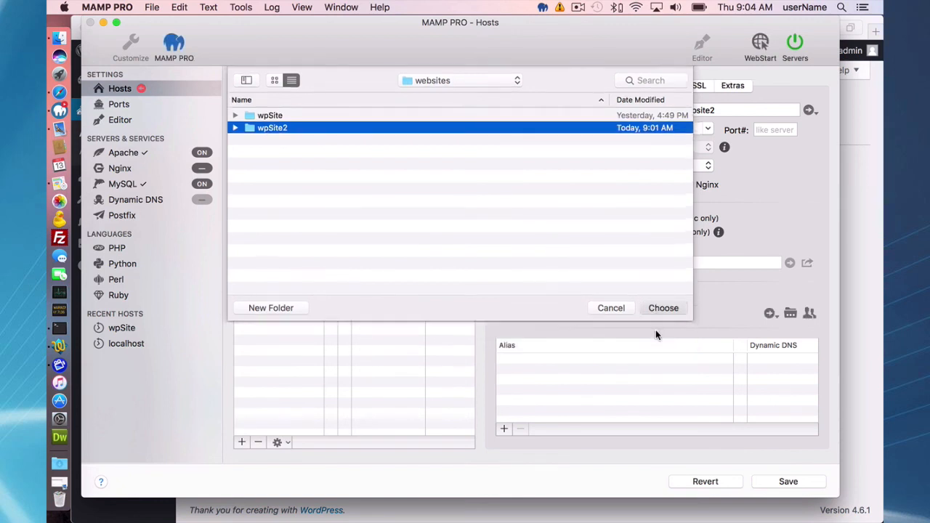
left_click(663, 308)
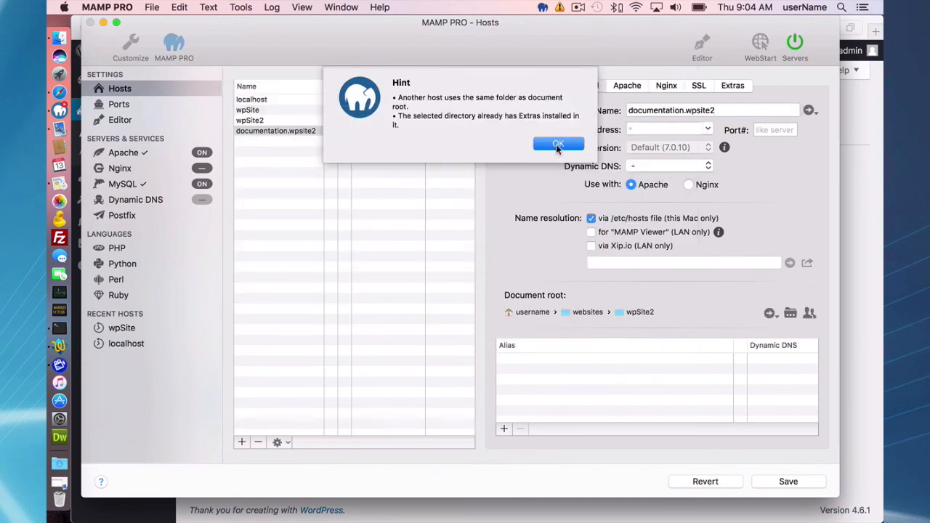
left_click(558, 144)
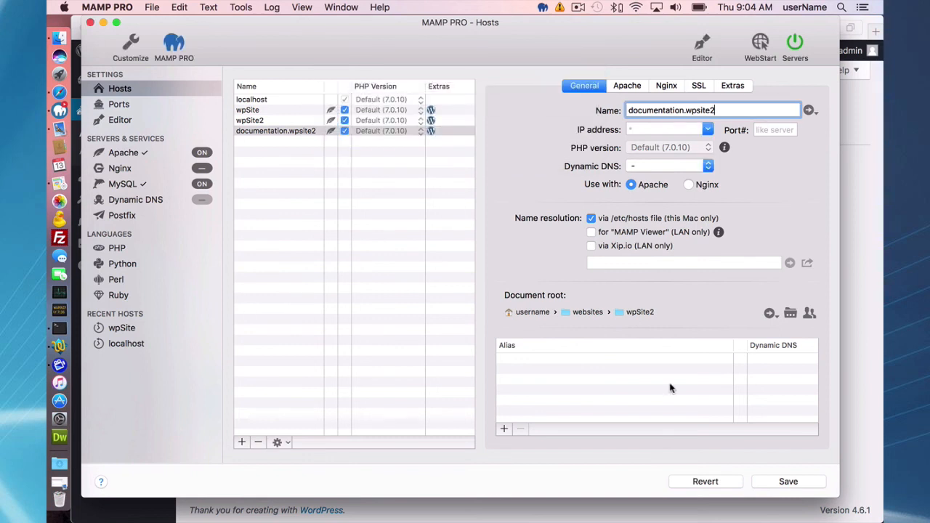
left_click(787, 481)
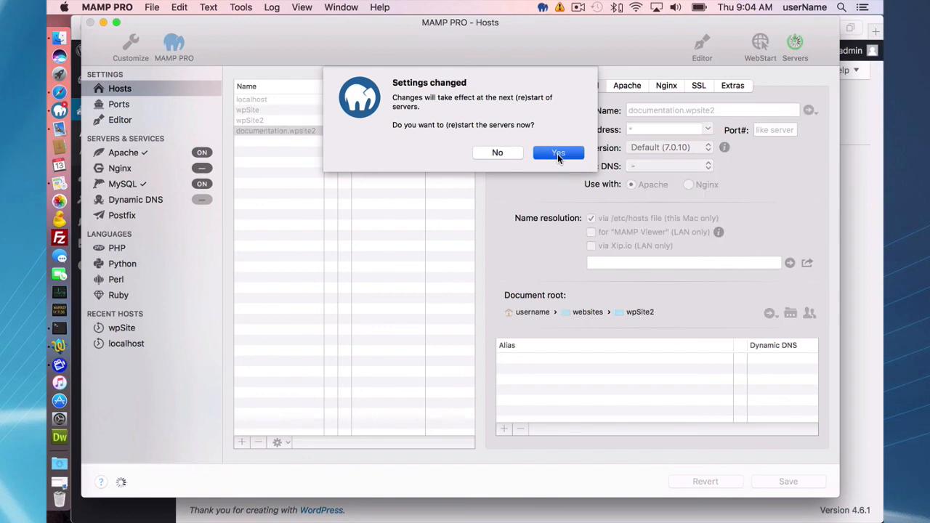
left_click(558, 153)
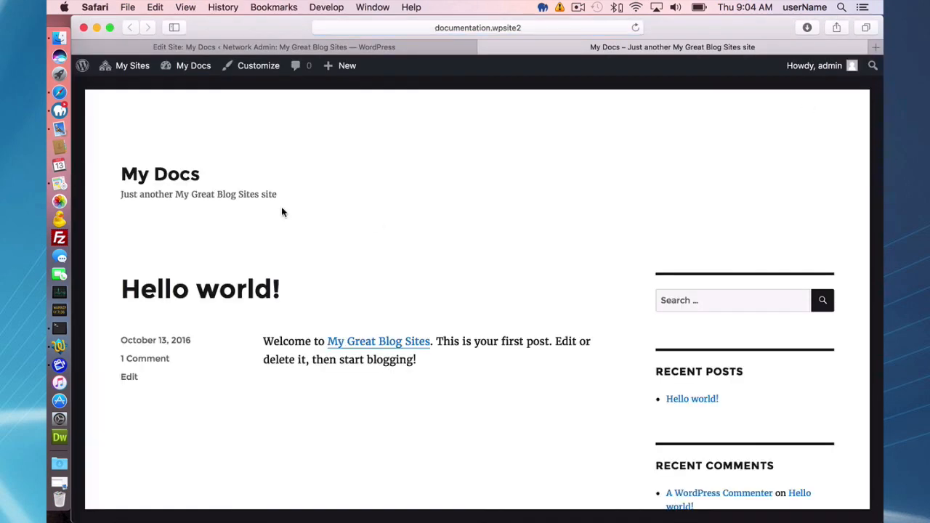
mouse_move(384, 206)
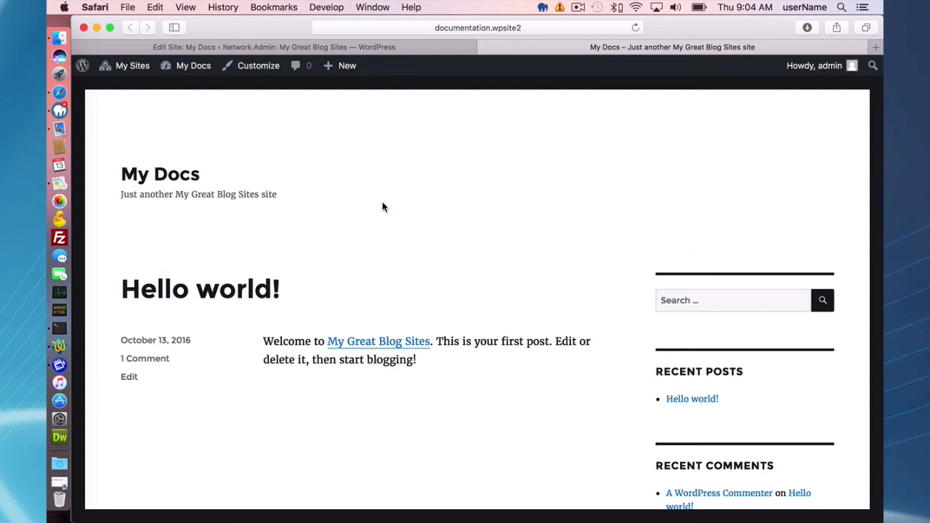
mouse_move(414, 136)
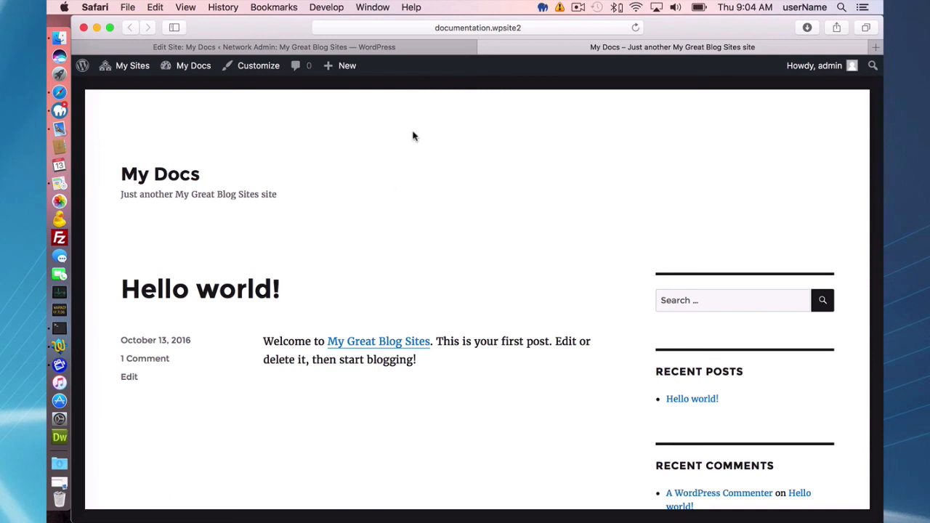